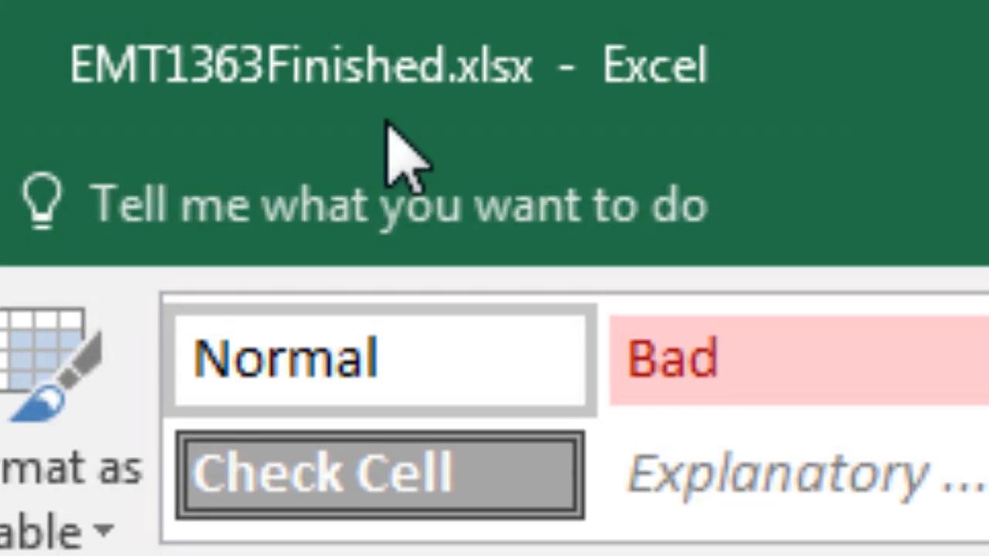
mouse_move(209, 154)
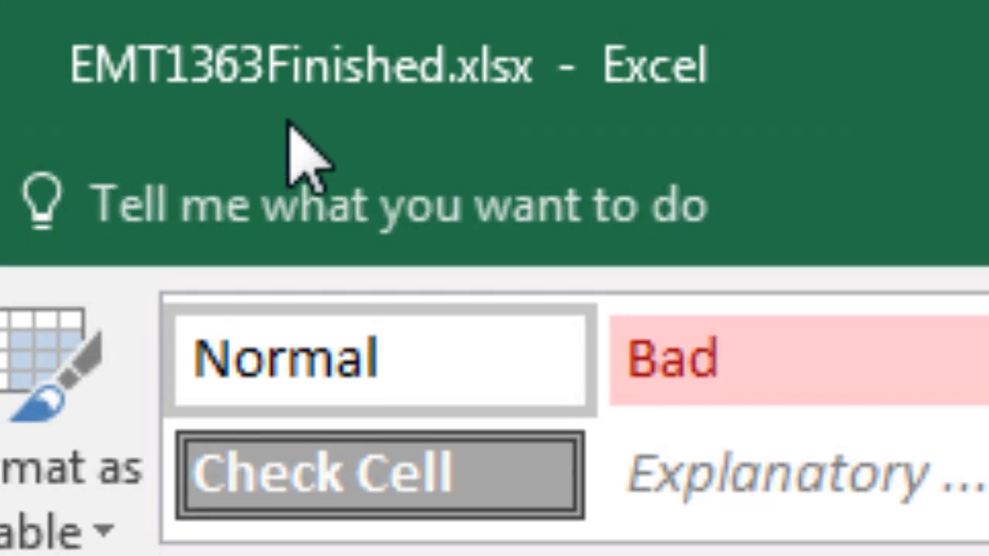
mouse_move(263, 163)
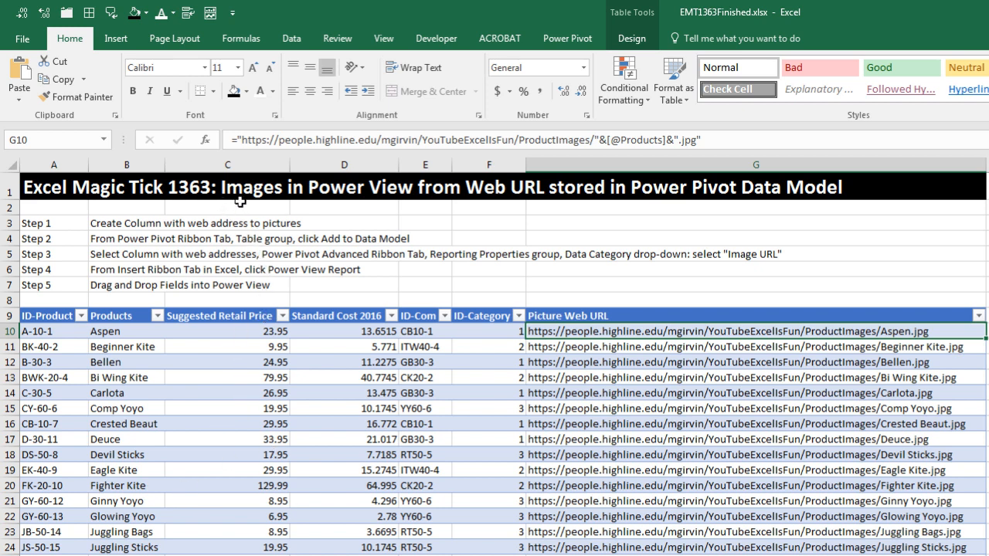
mouse_move(488, 230)
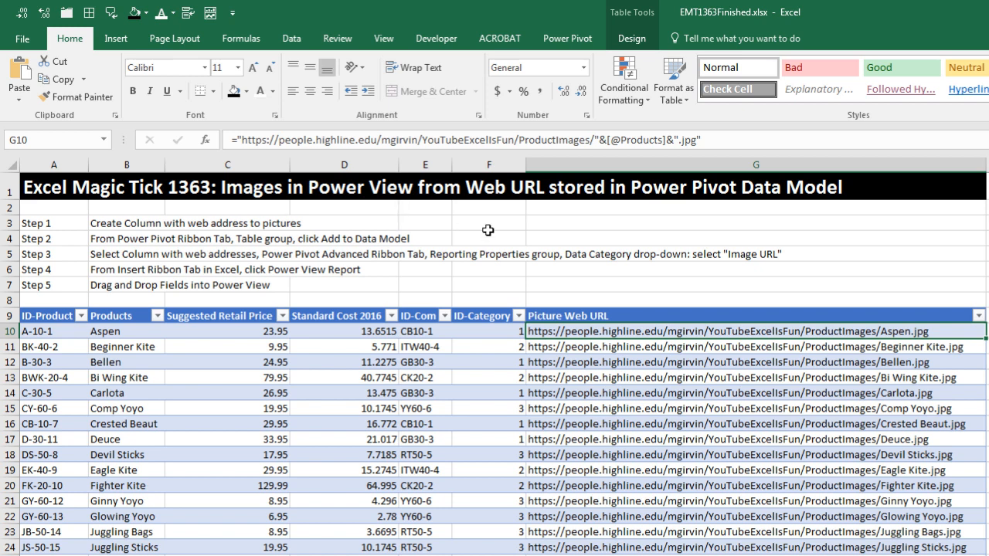
mouse_move(525, 214)
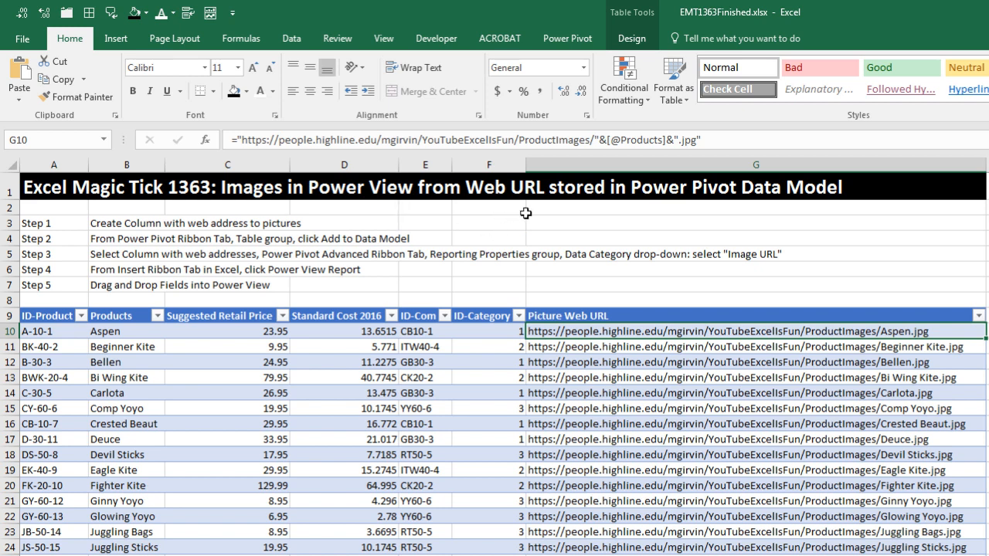
mouse_move(665, 231)
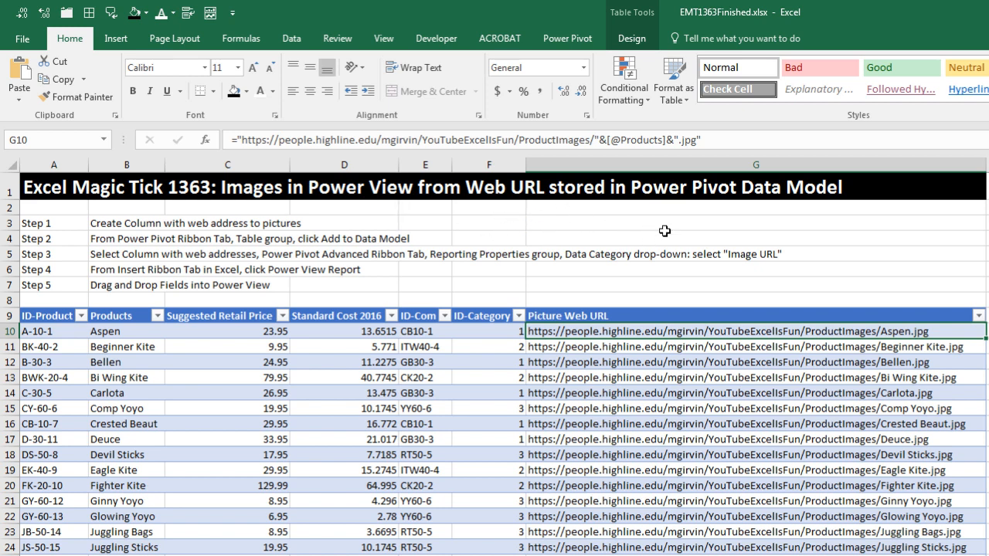
mouse_move(734, 241)
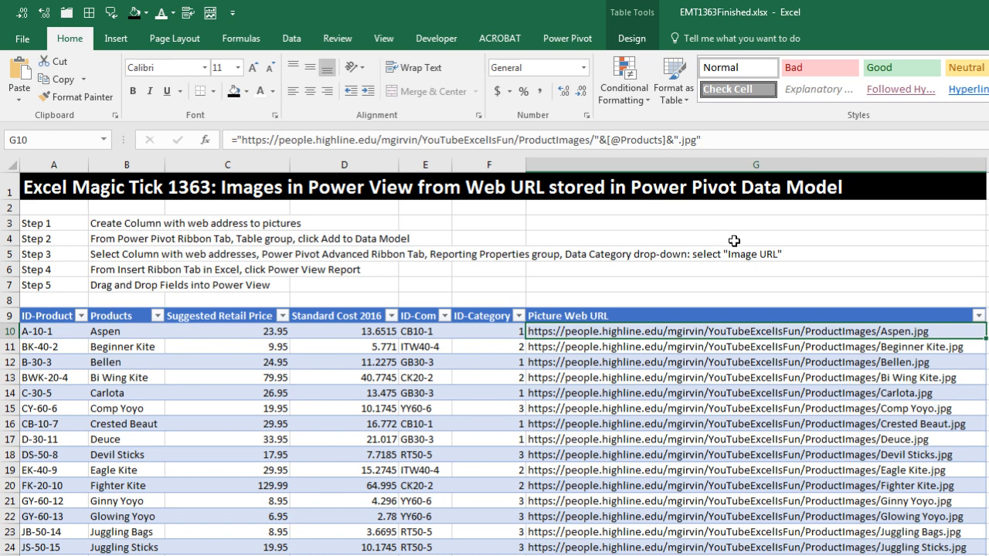
mouse_move(628, 304)
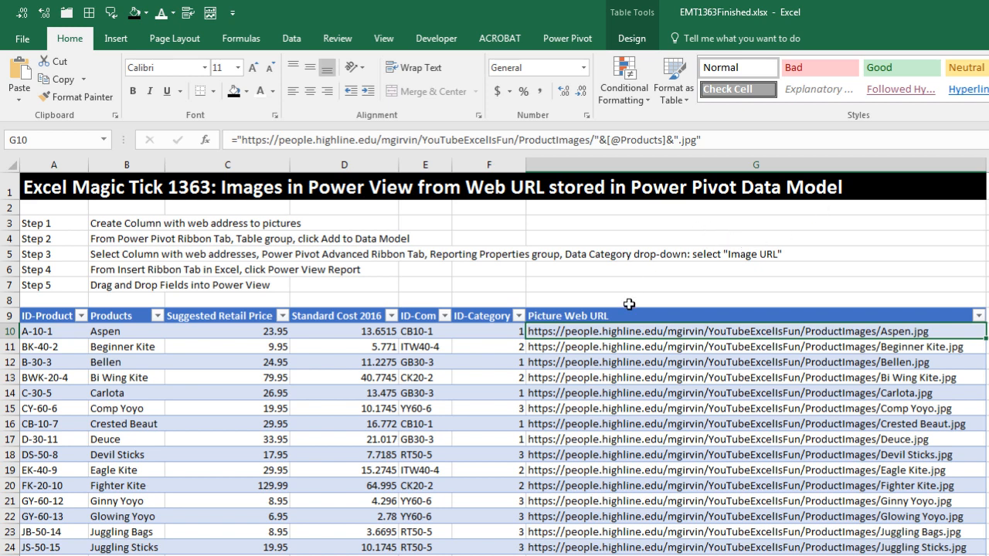
mouse_move(423, 227)
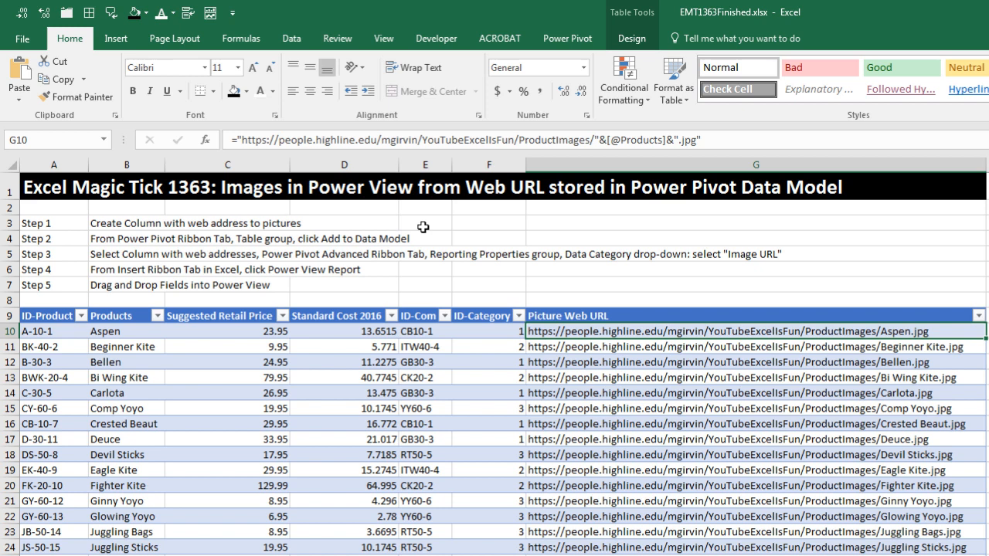
mouse_move(374, 270)
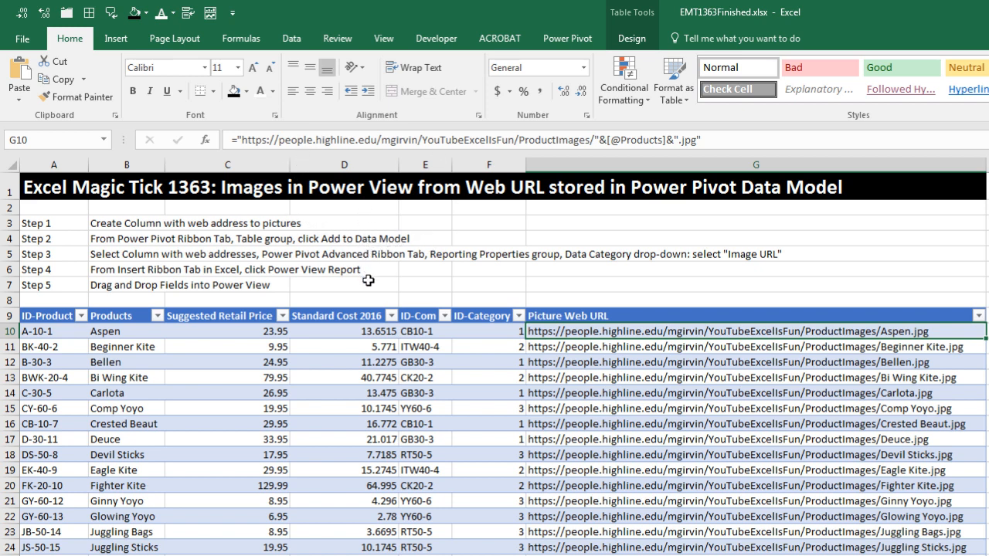
mouse_move(357, 213)
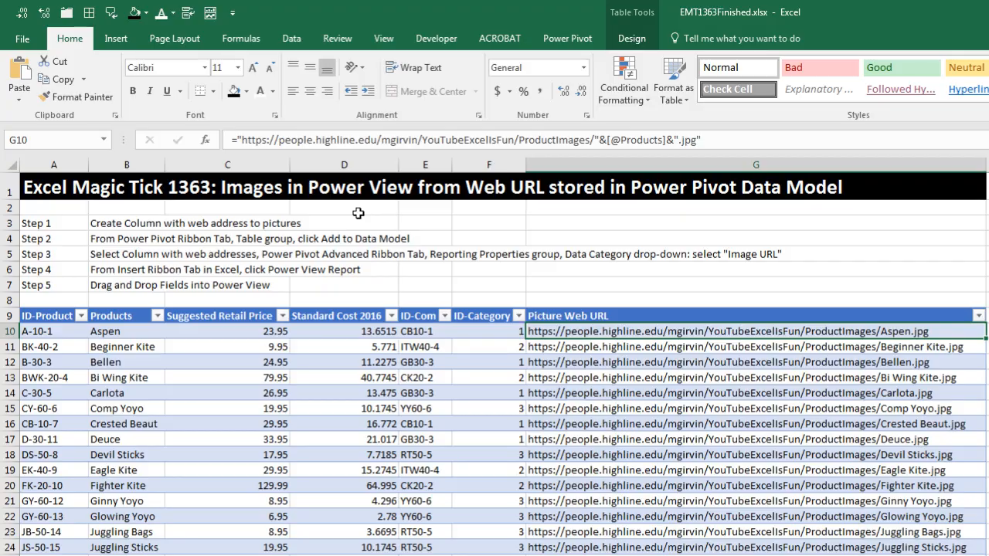
mouse_move(357, 213)
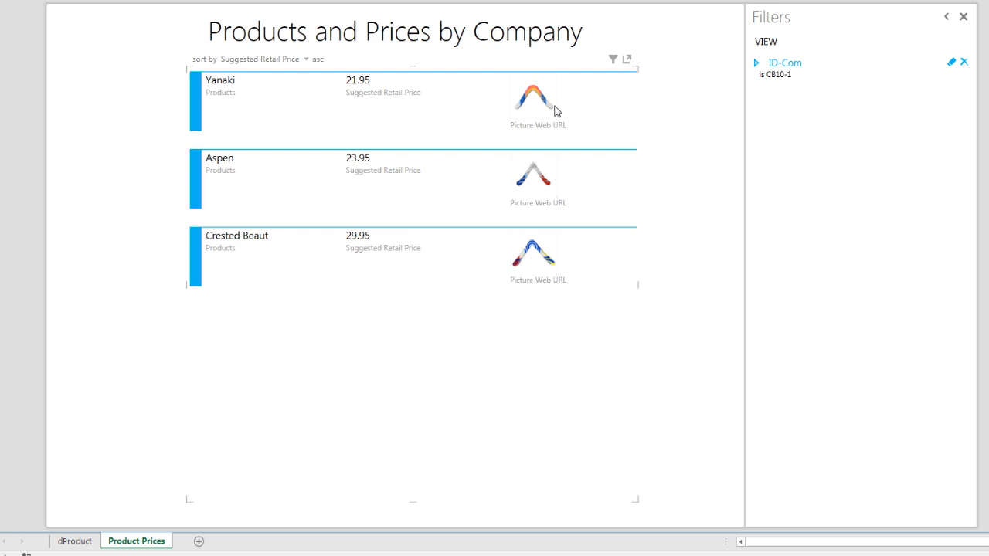
mouse_move(430, 123)
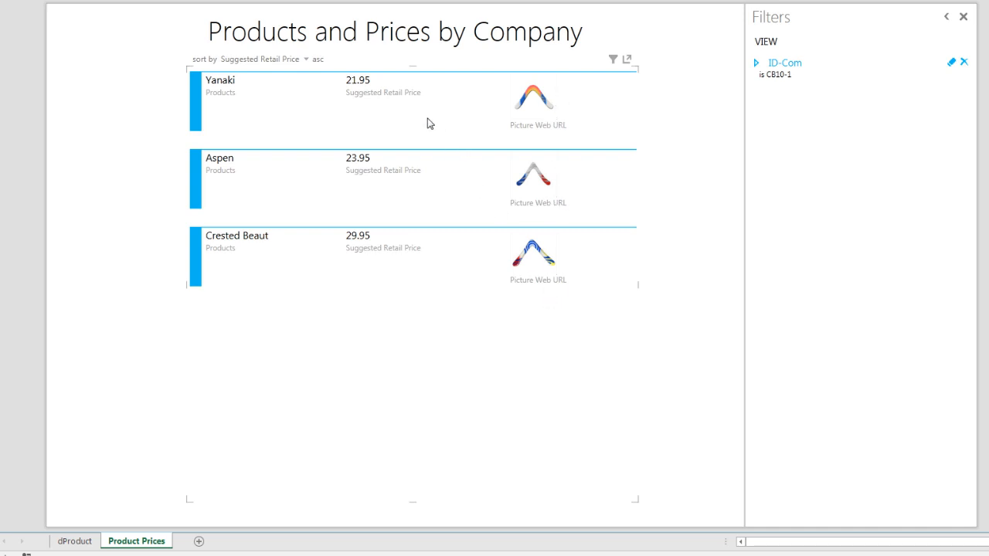
mouse_move(390, 81)
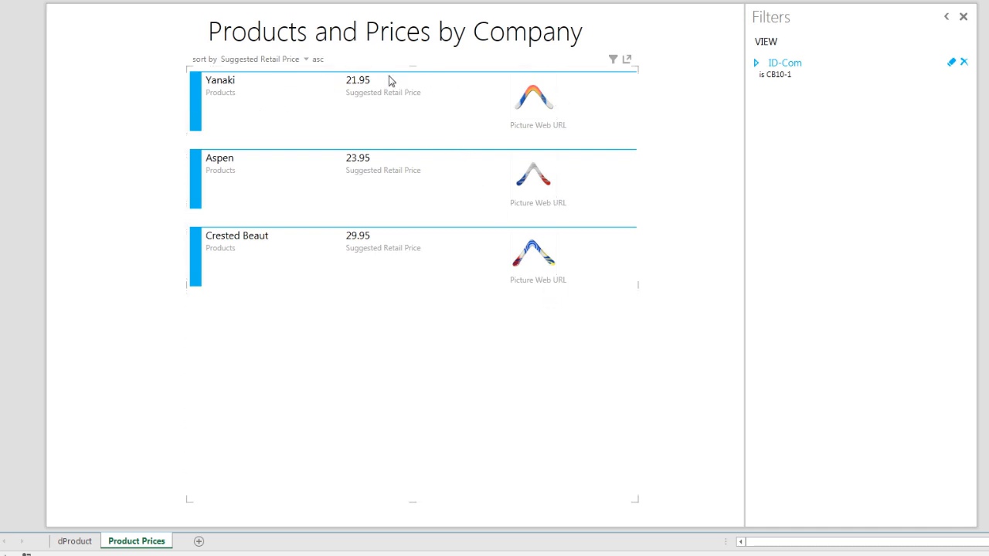
- Try company CK20-2 in the ID-Com filter, settle on GB30-3, then view the product table
click(756, 62)
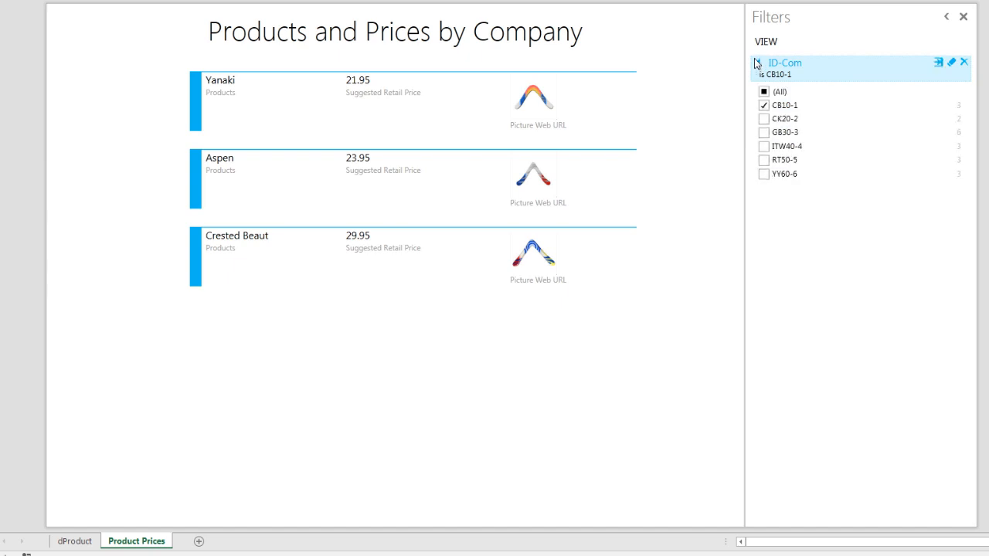
click(764, 118)
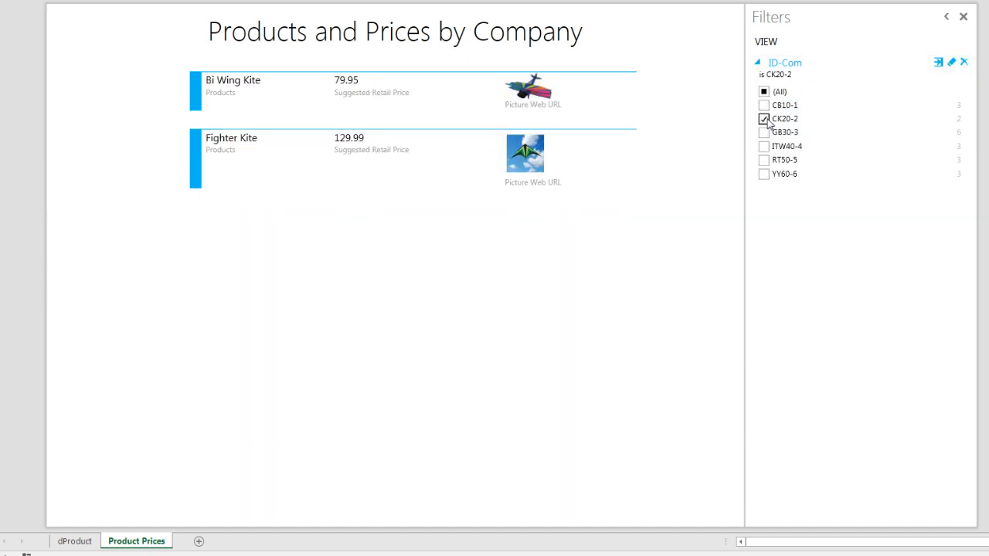
click(763, 118)
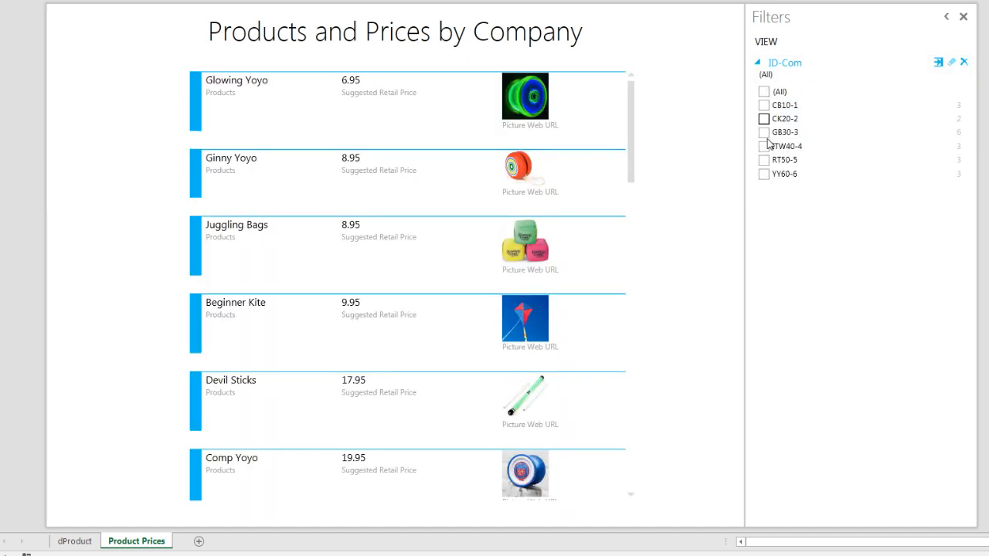
click(764, 132)
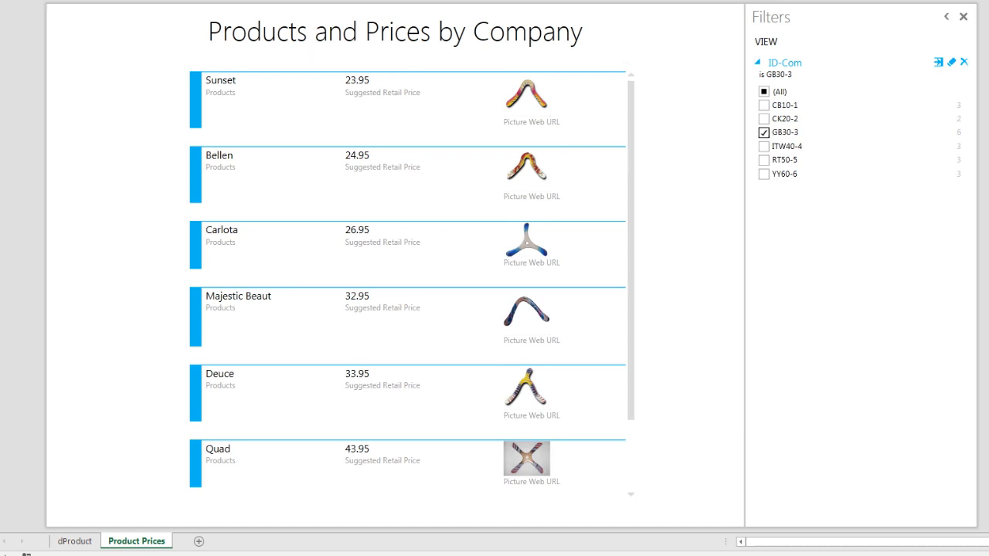
click(74, 537)
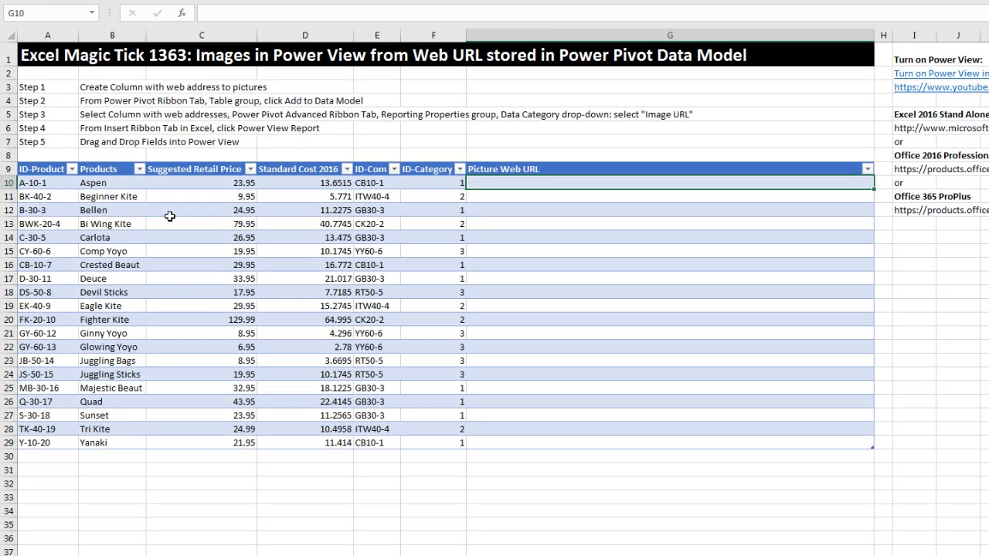
mouse_move(230, 220)
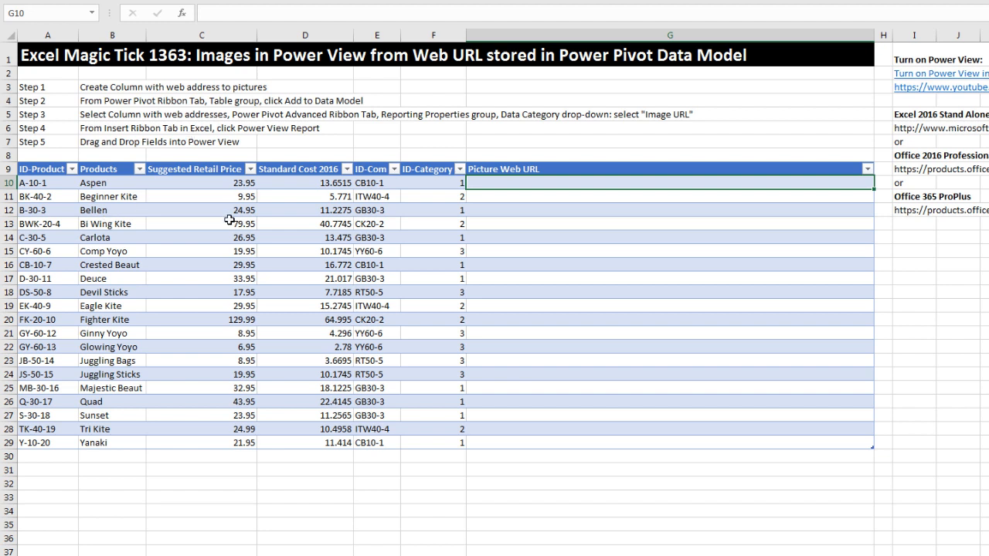
mouse_move(415, 166)
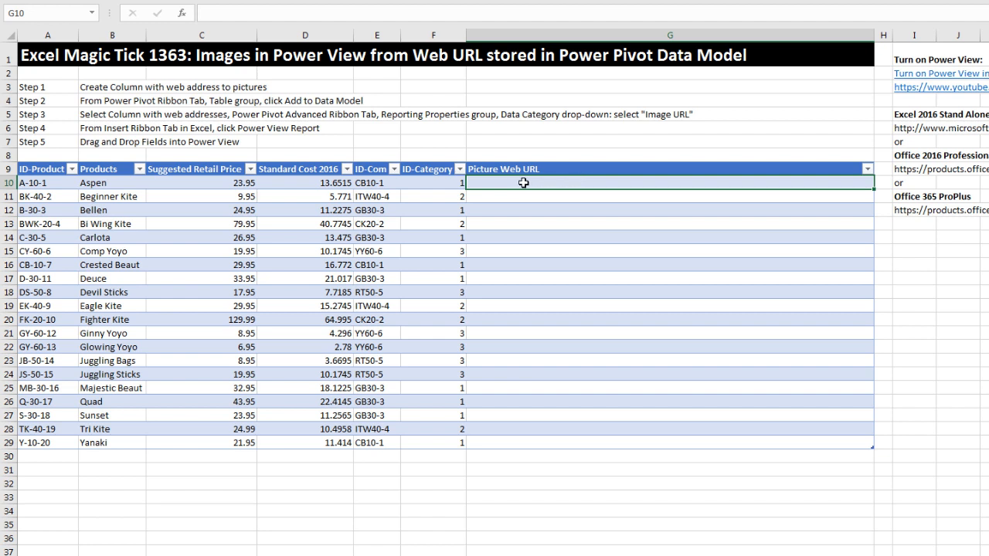
mouse_move(616, 192)
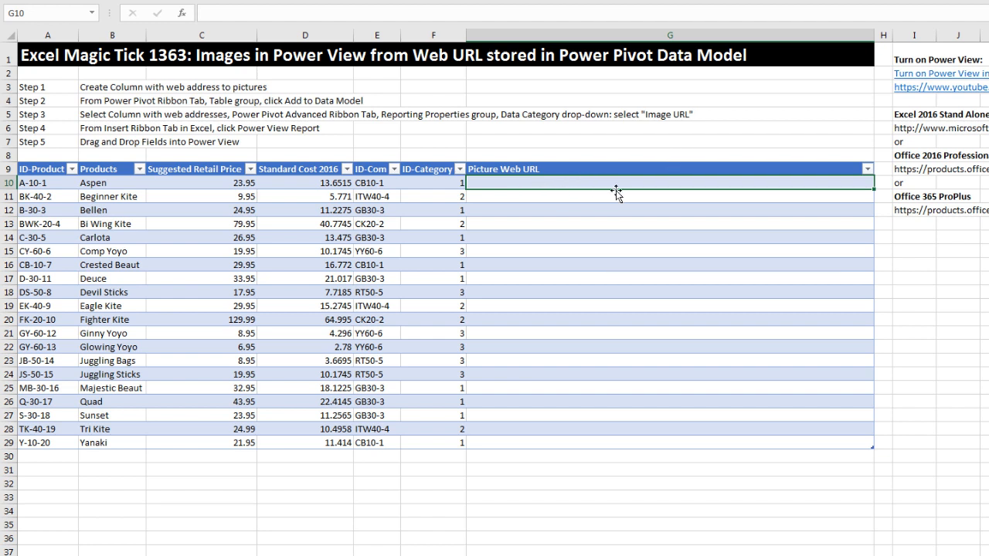
mouse_move(568, 417)
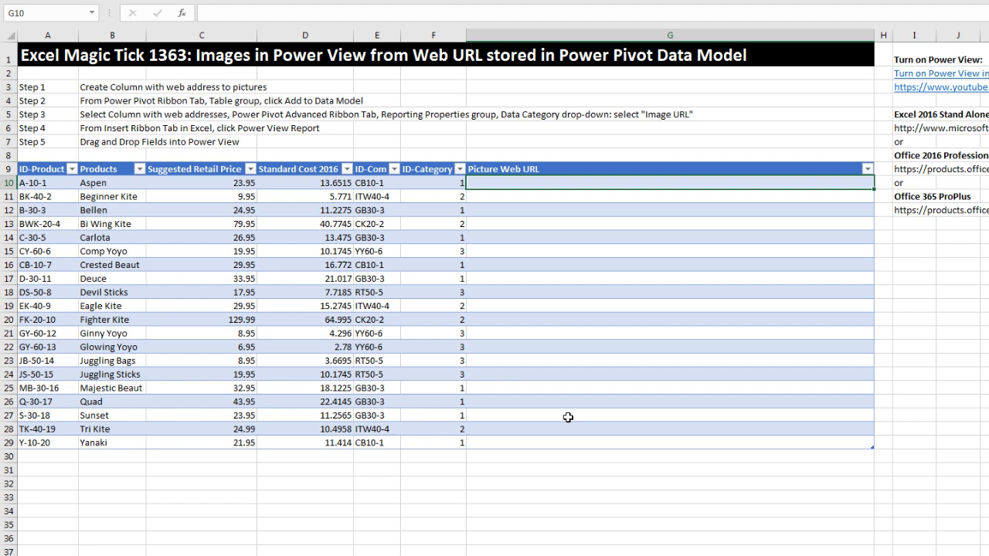
mouse_move(518, 152)
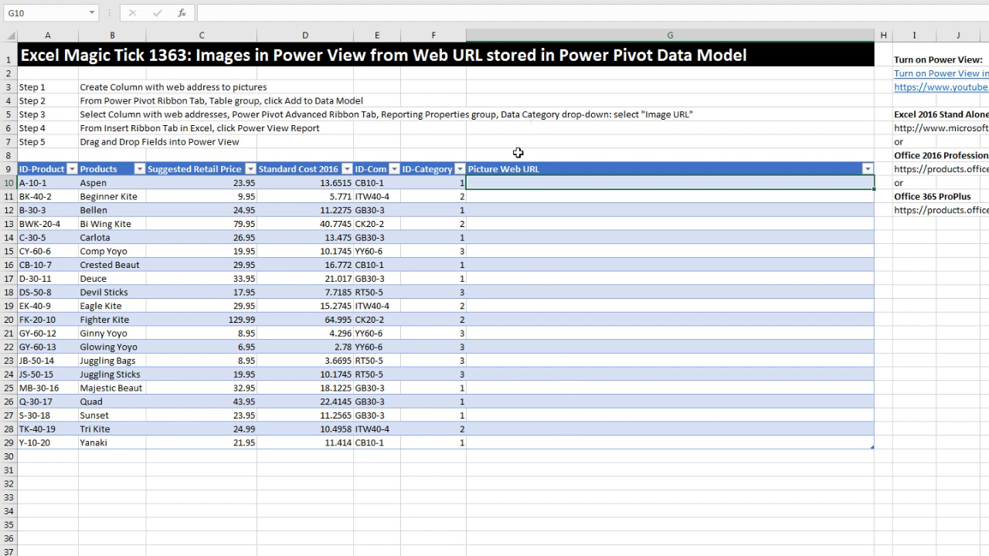
mouse_move(456, 264)
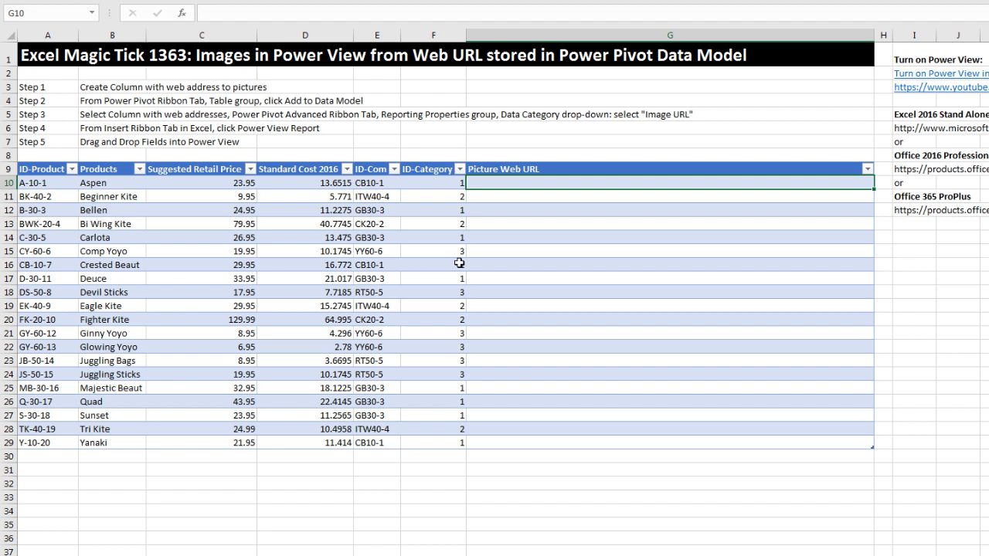
mouse_move(639, 172)
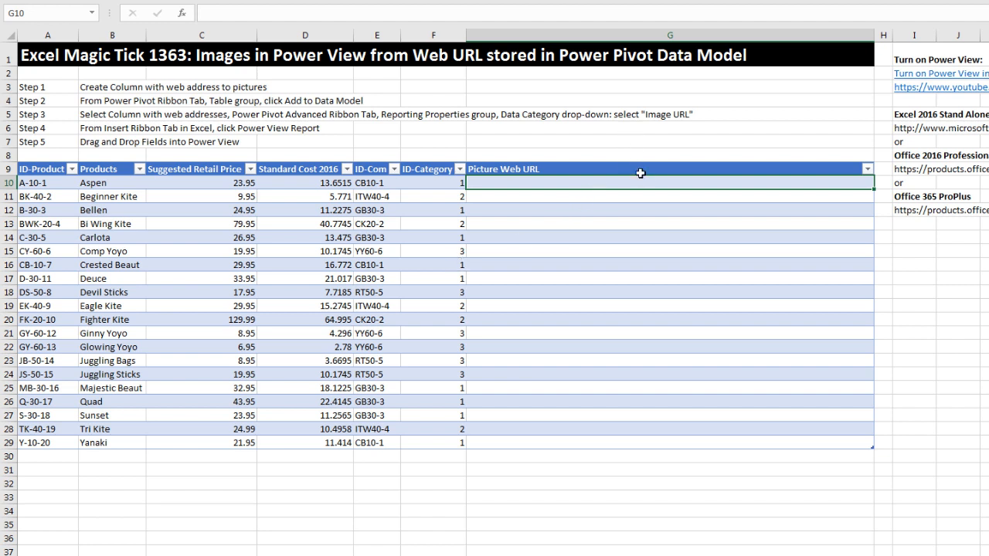
mouse_move(545, 133)
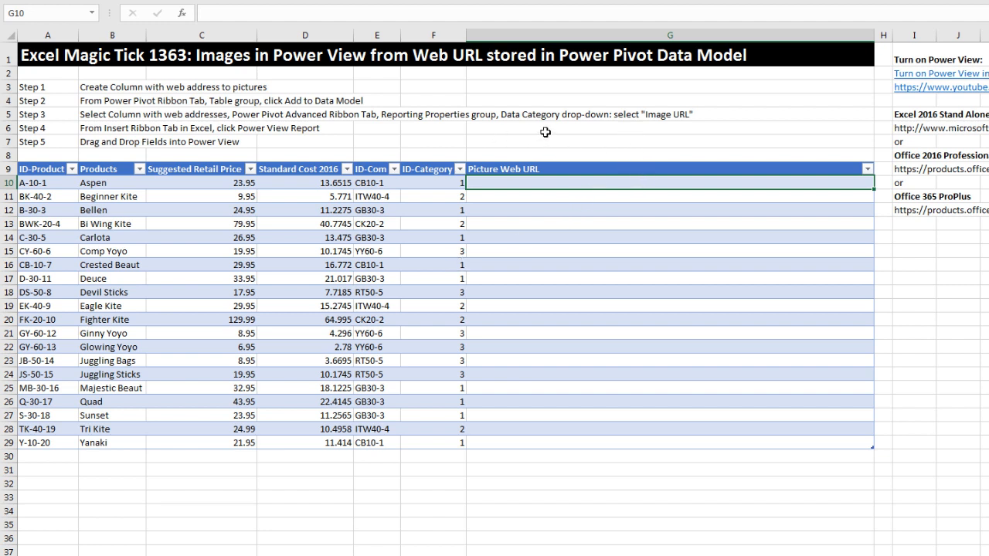
mouse_move(645, 142)
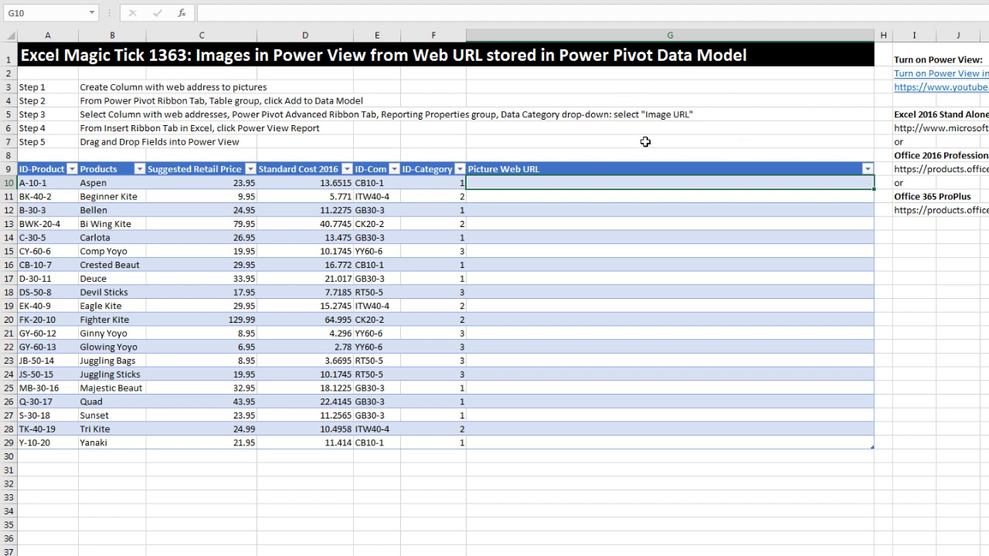
mouse_move(657, 156)
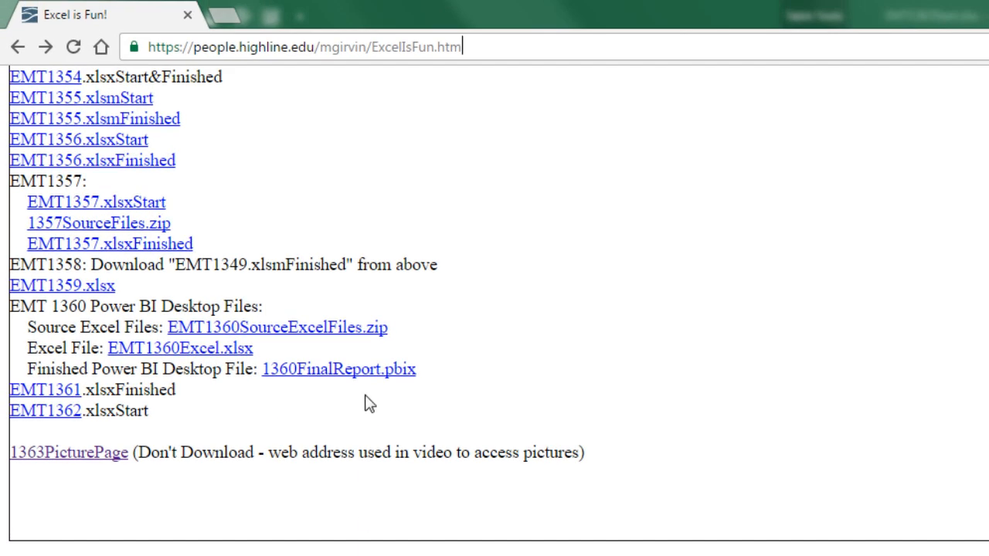
mouse_move(378, 83)
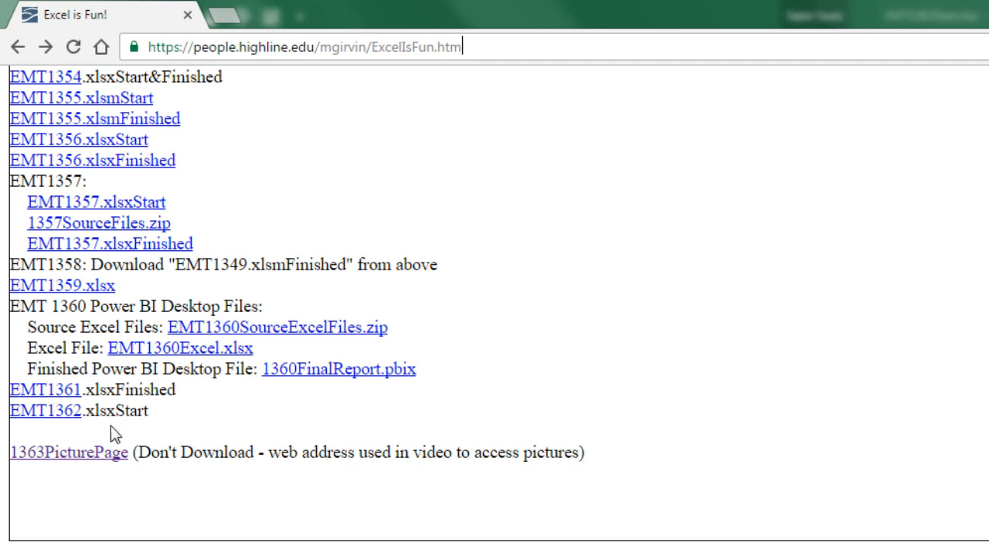
mouse_move(21, 478)
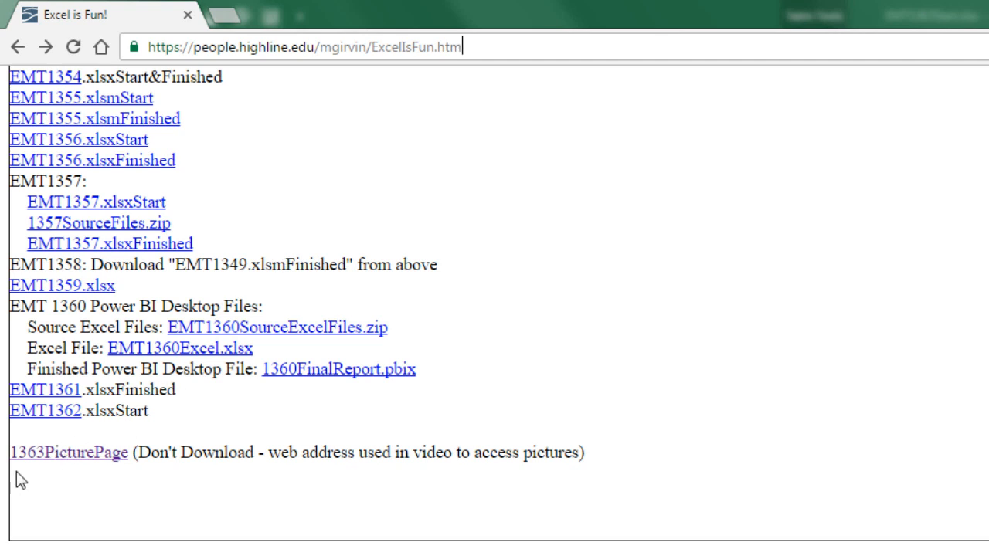
mouse_move(87, 464)
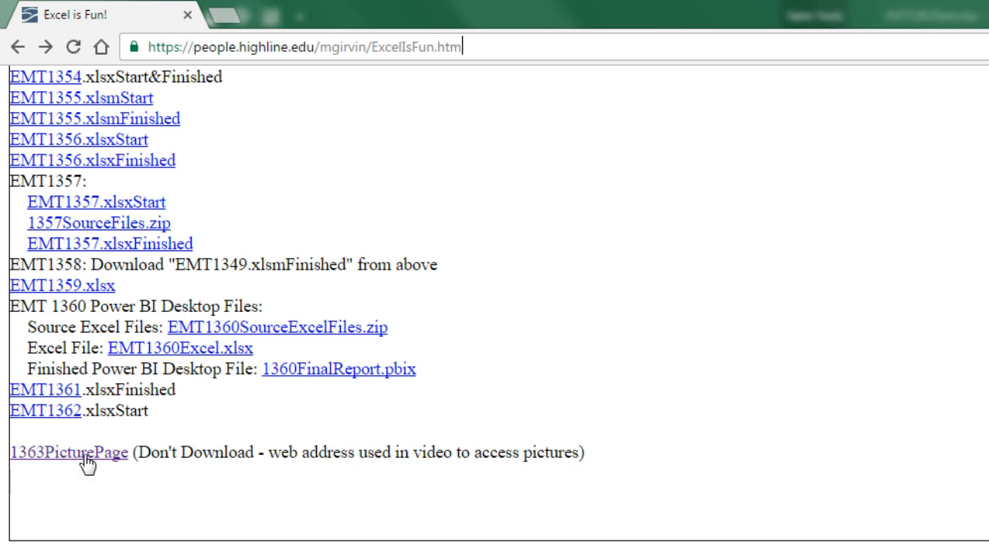
- Open the product pictures page, view Aspen.jpg, and copy its web address
click(68, 451)
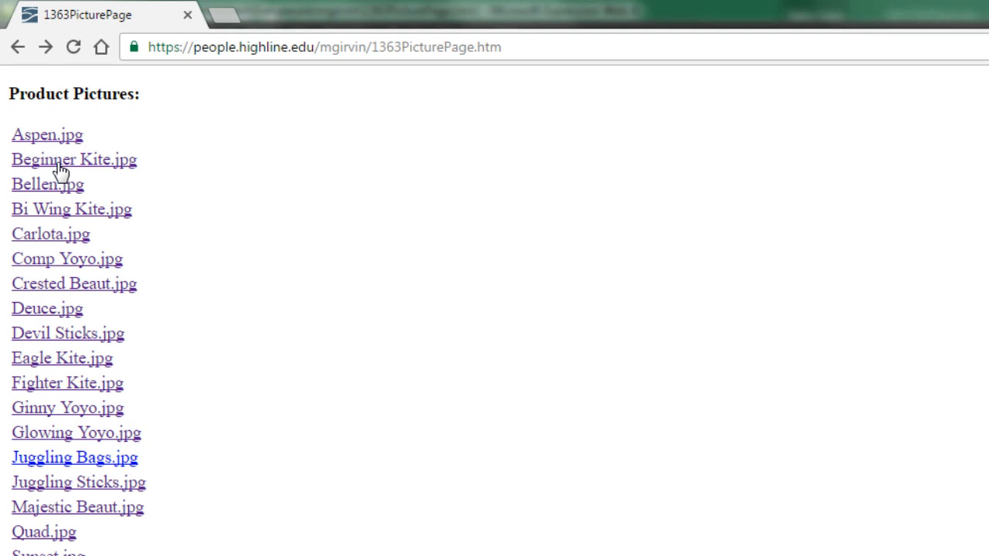
click(74, 159)
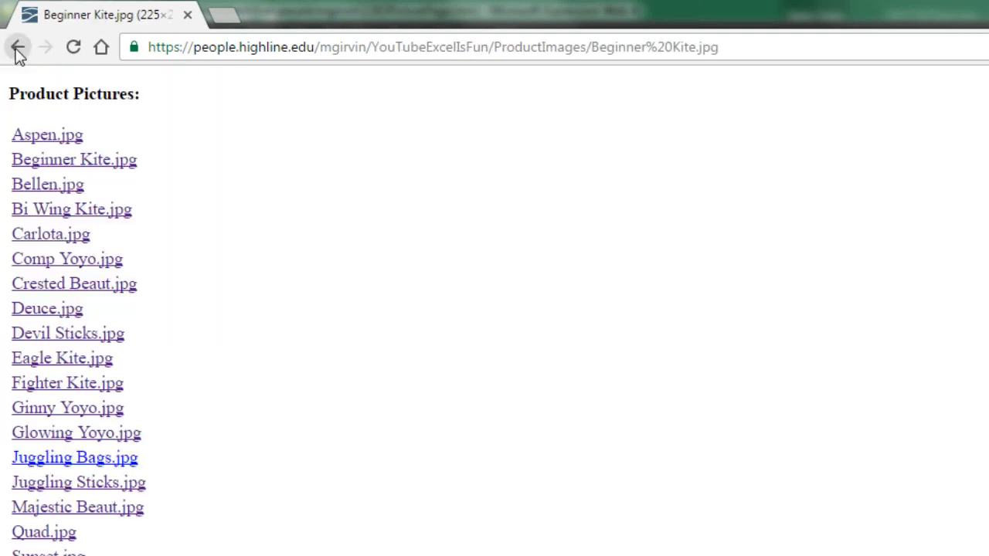
click(19, 47)
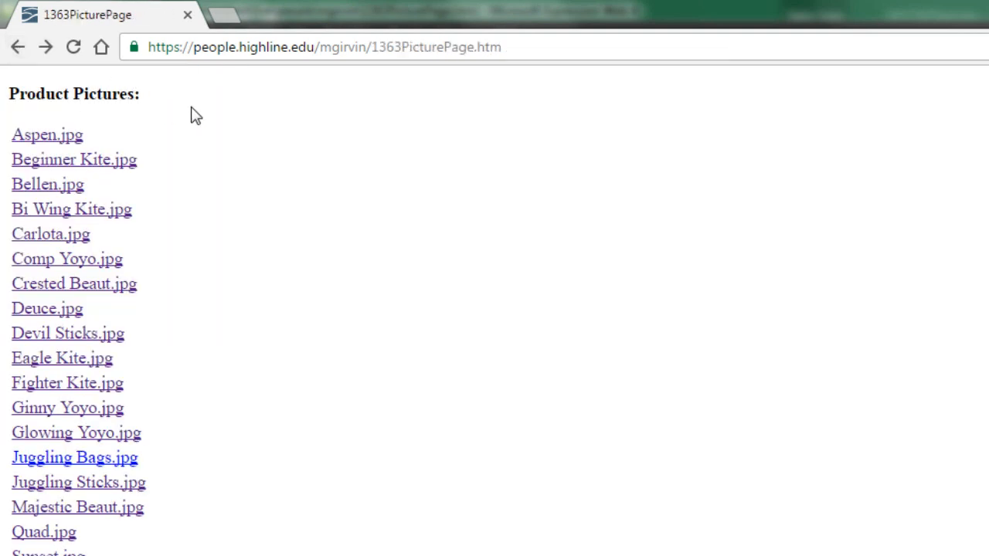
mouse_move(217, 178)
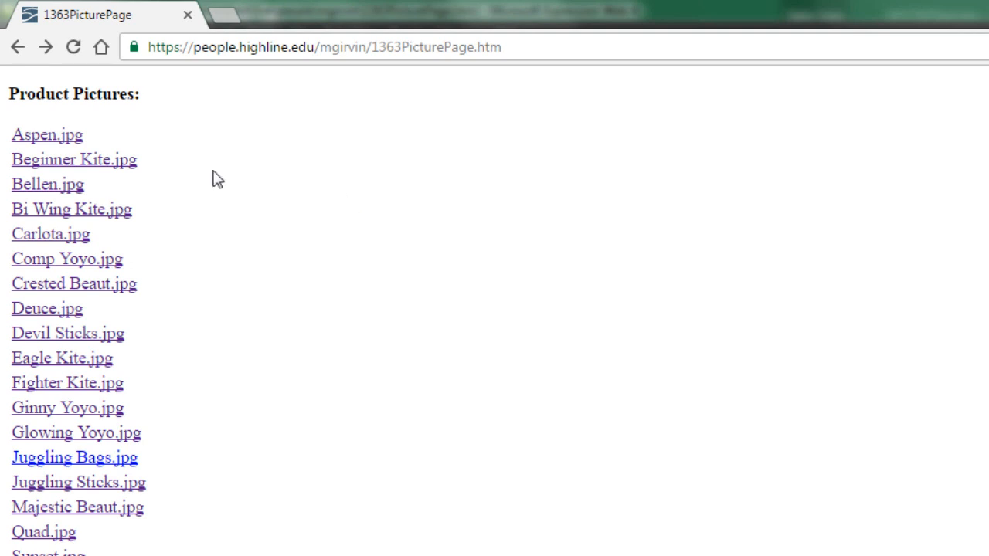
click(47, 133)
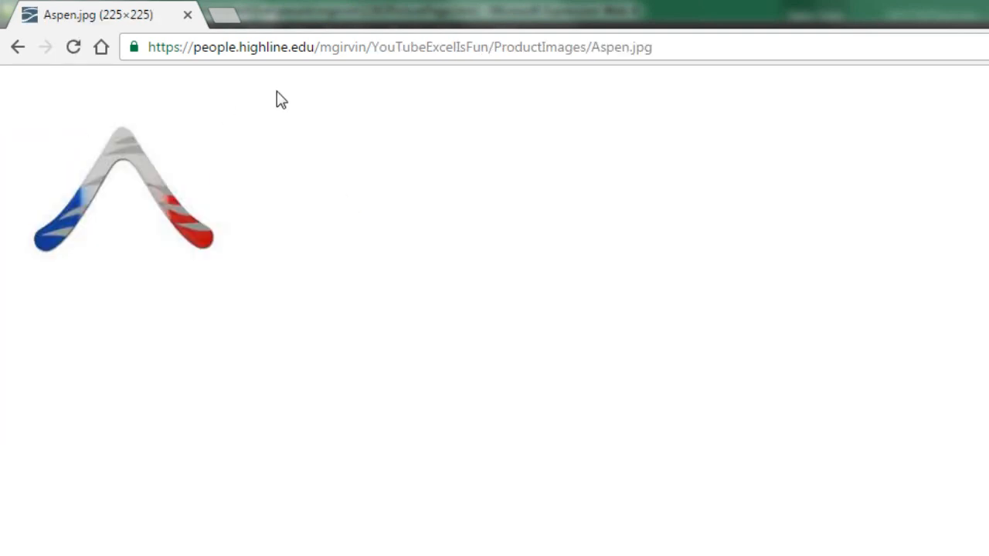
click(400, 47)
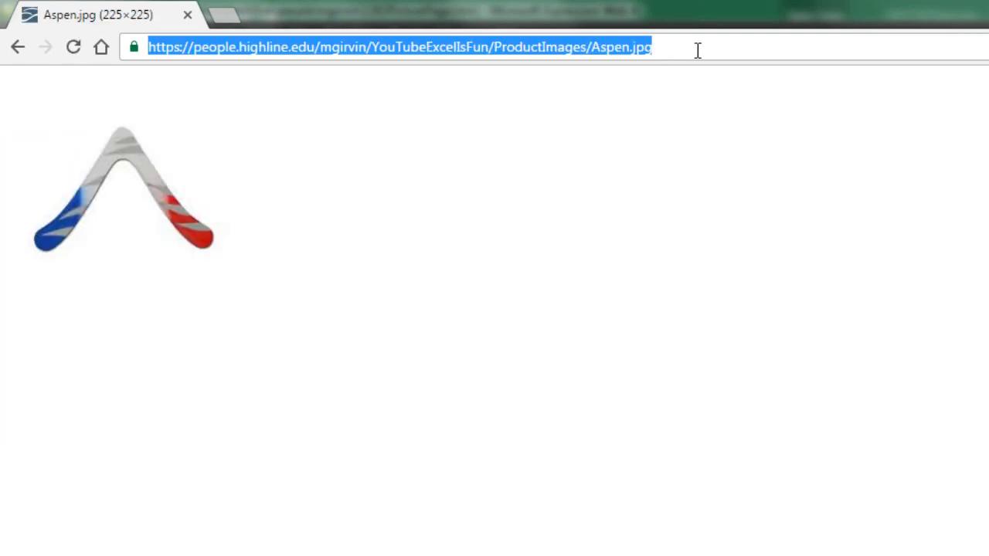
key(ctrl+c)
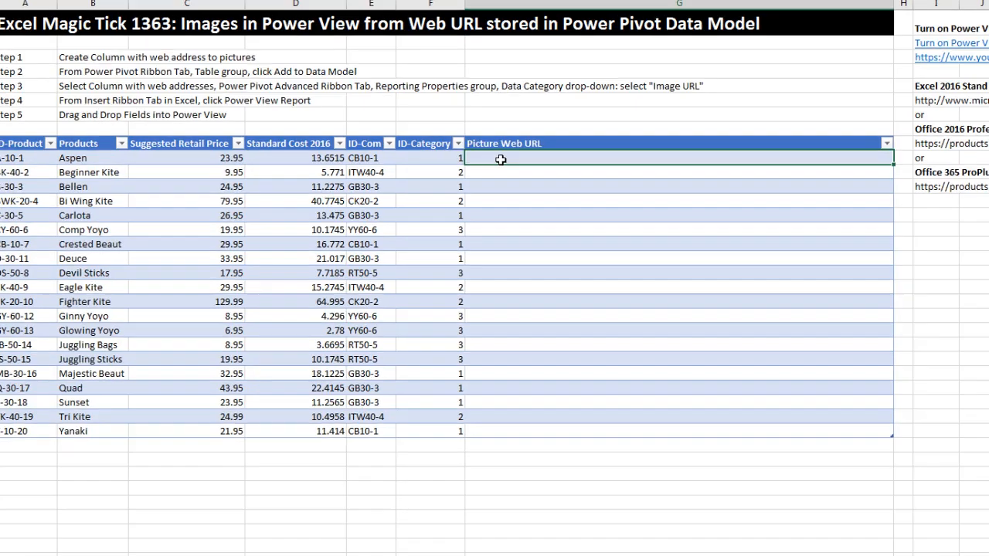
key(F2)
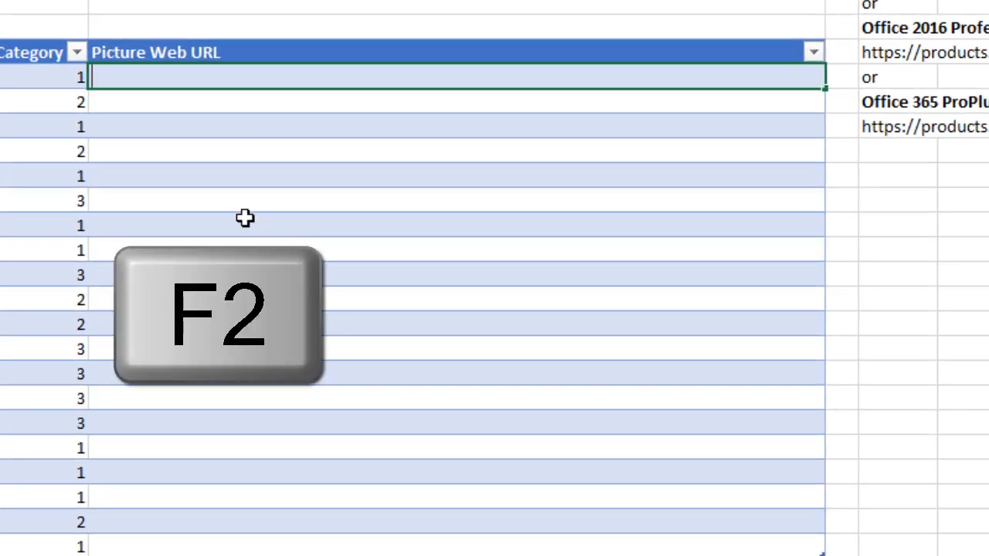
key(ctrl+v)
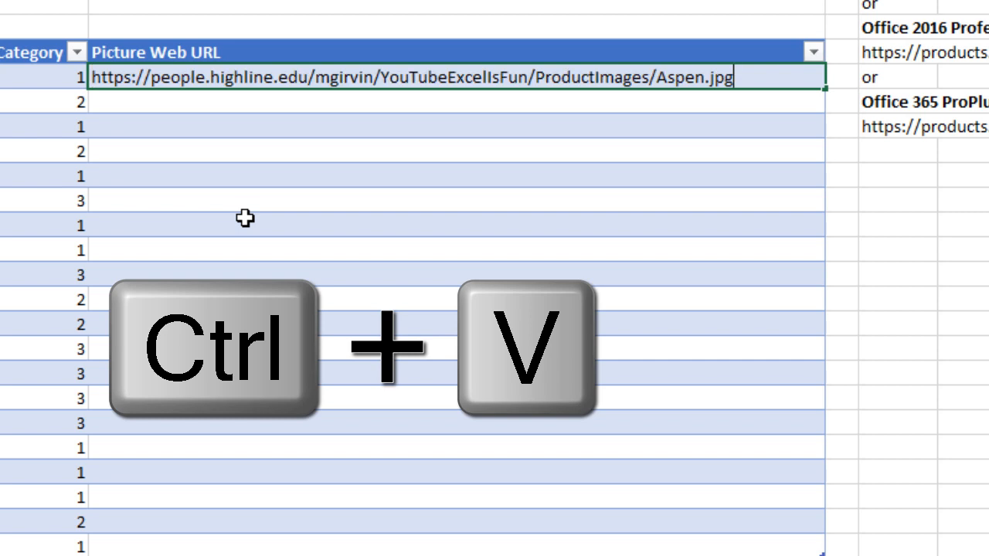
key(ctrl+v)
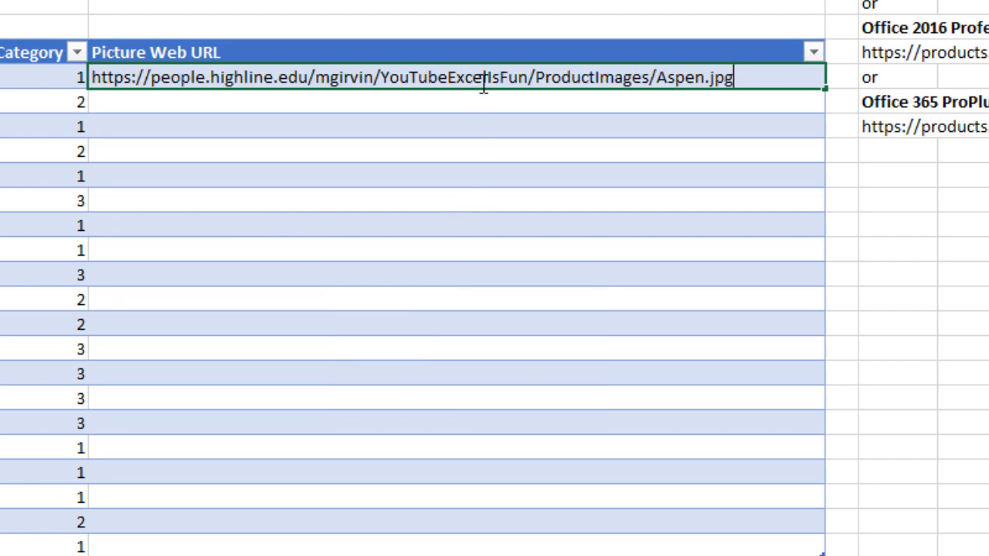
mouse_move(662, 85)
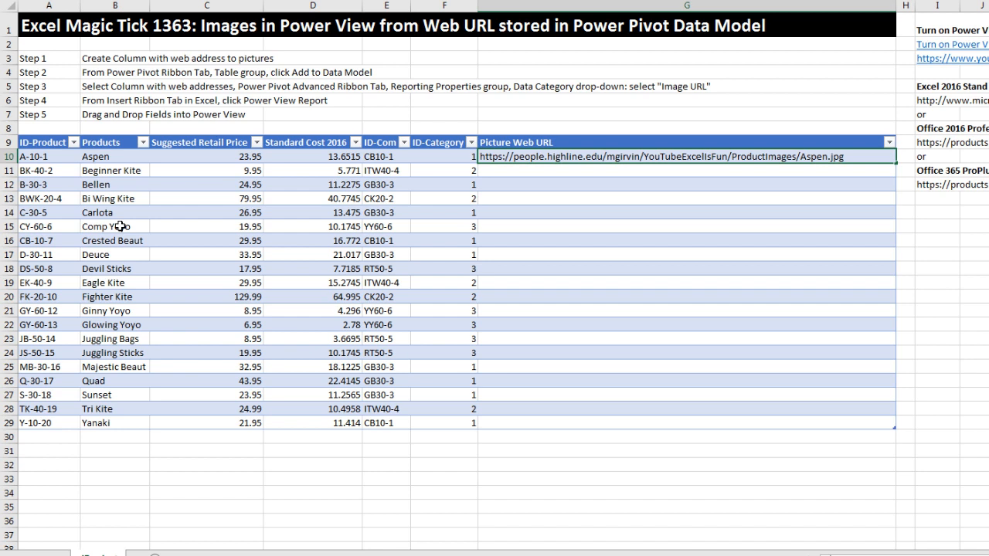
mouse_move(152, 150)
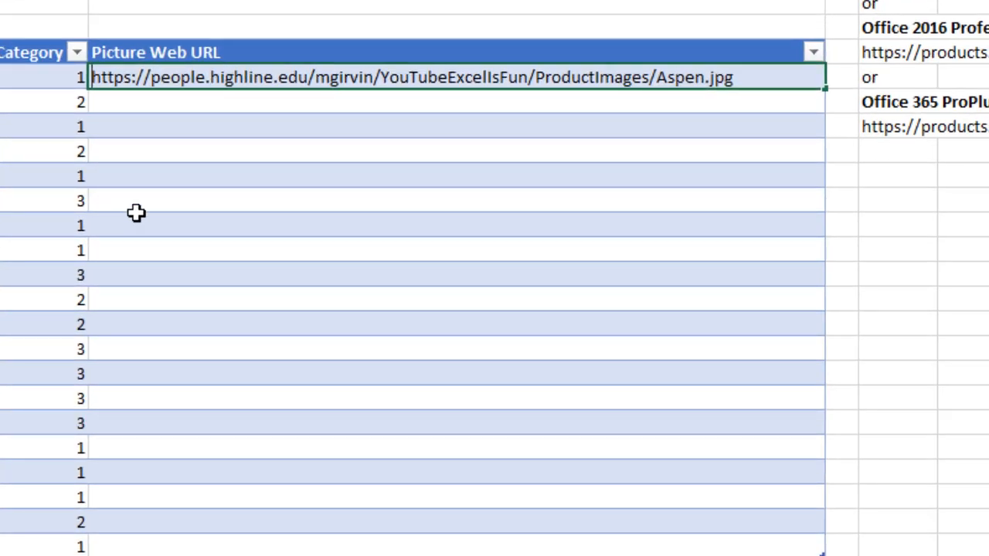
mouse_move(199, 248)
text(=)
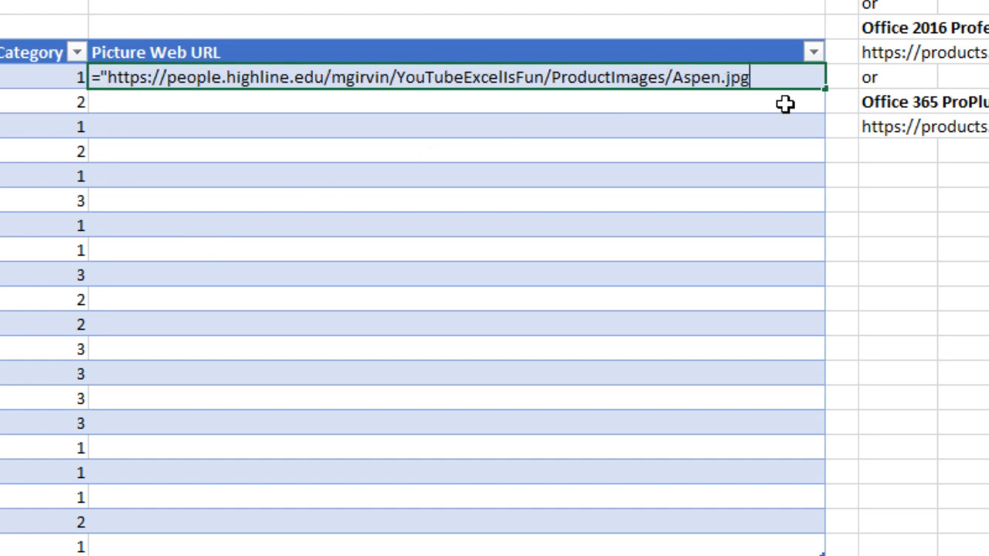
text(")
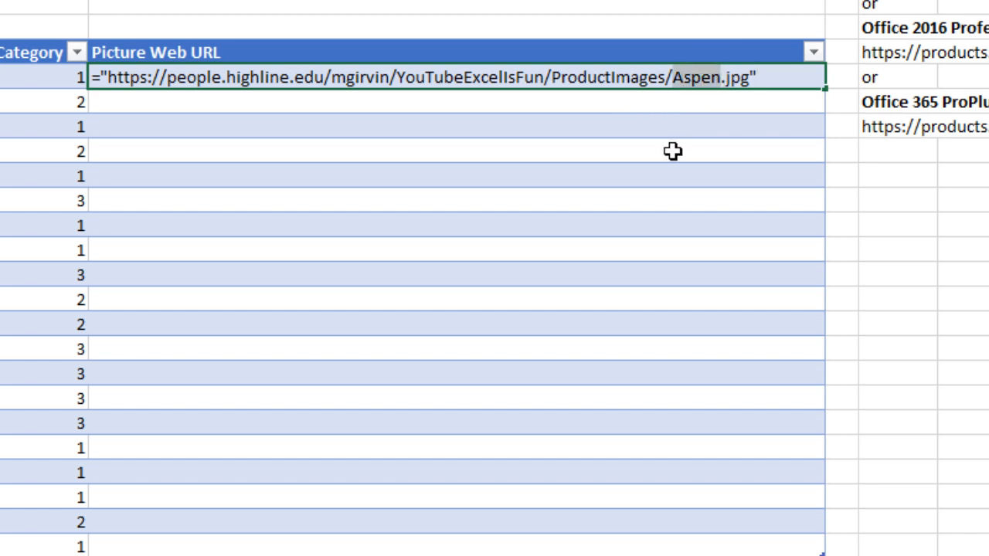
text("&)
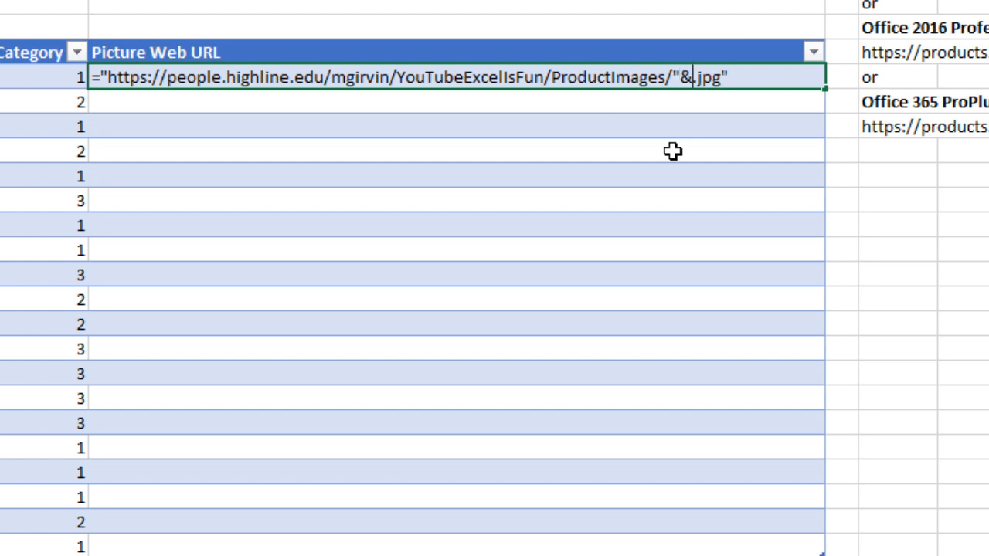
text(&")
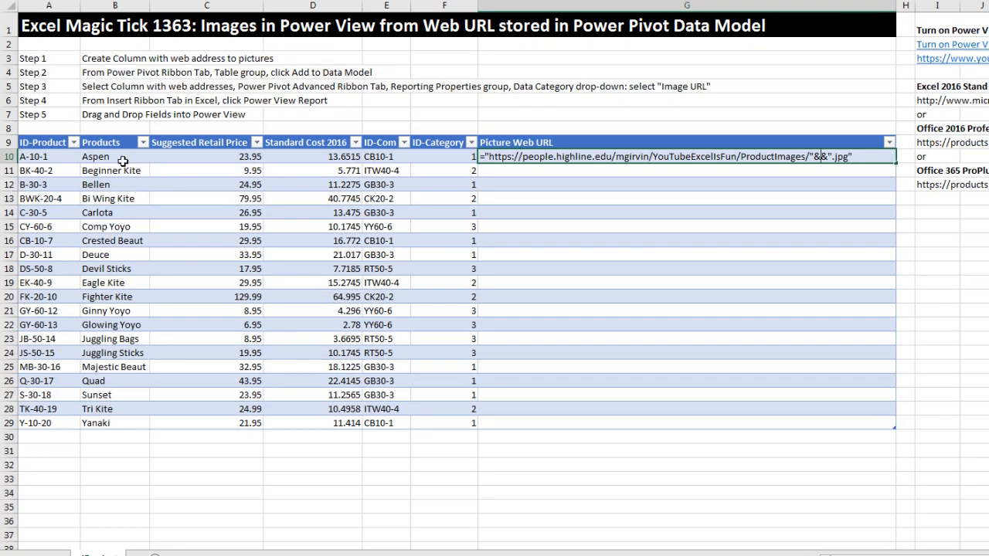
click(95, 156)
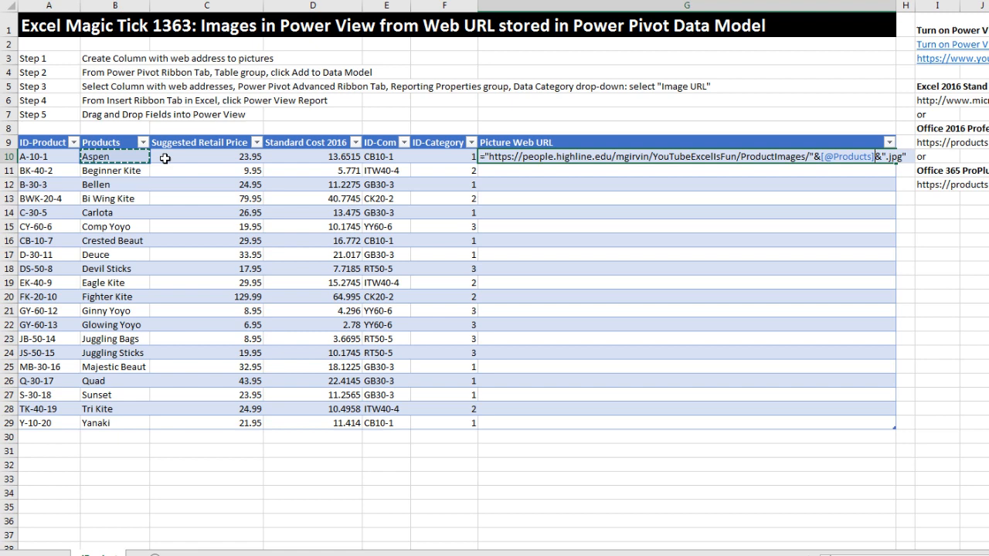
mouse_move(833, 184)
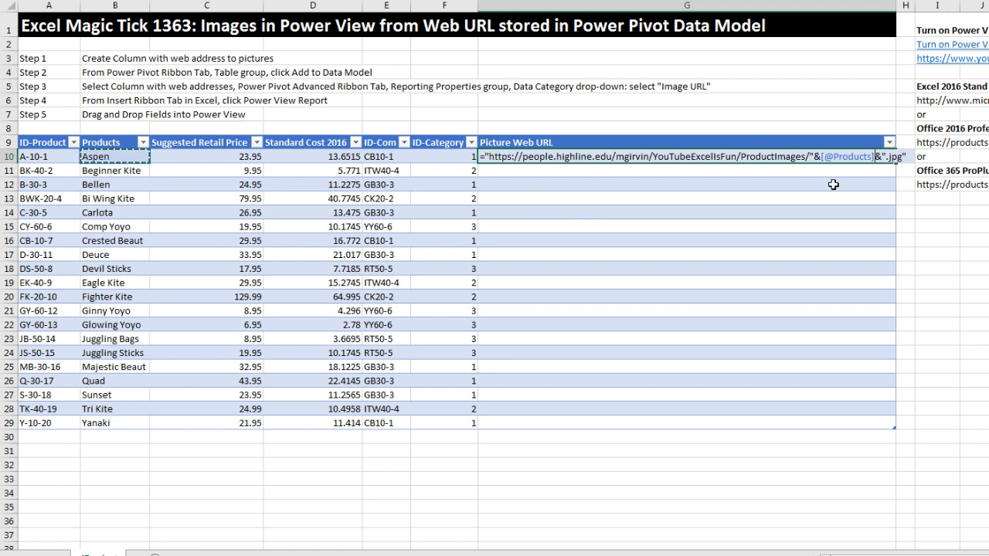
key(Enter)
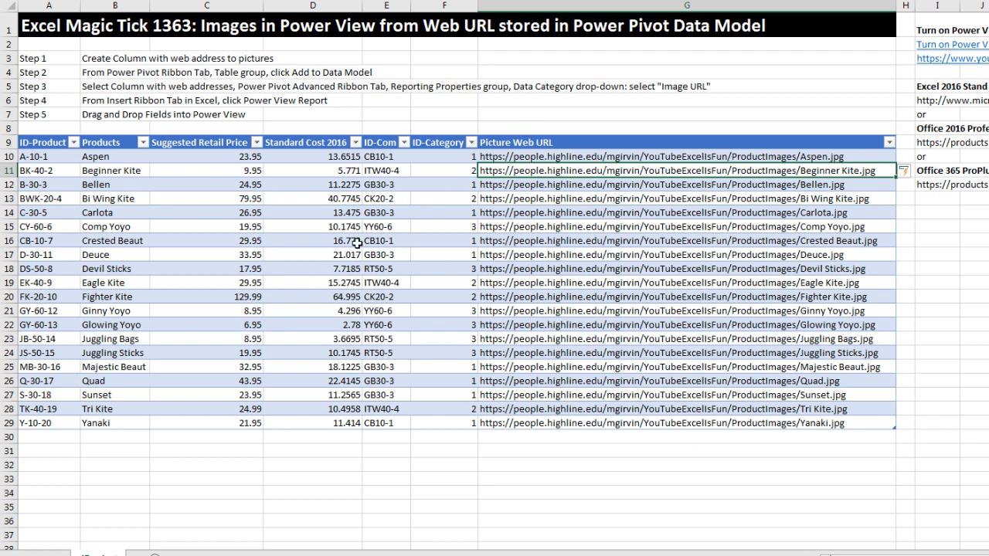
click(312, 240)
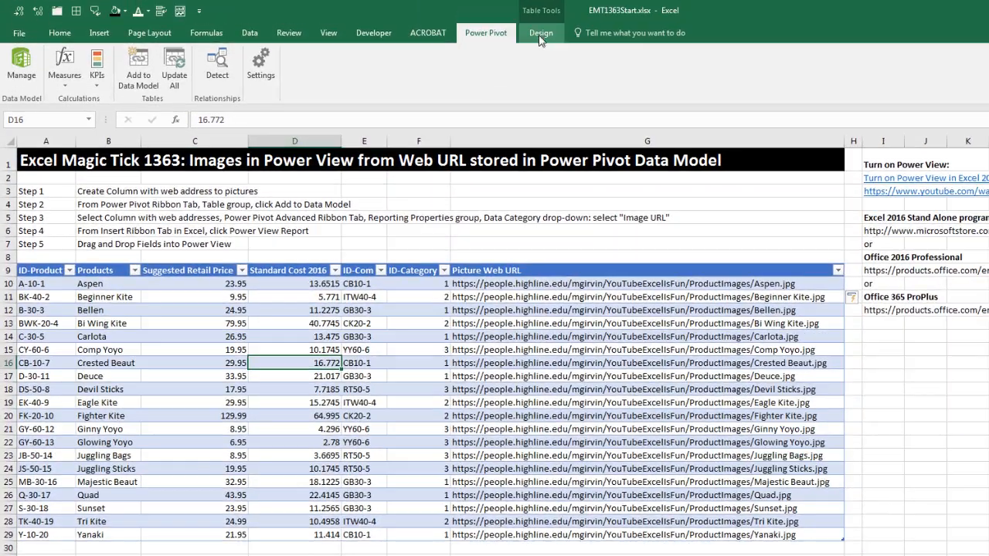
click(541, 33)
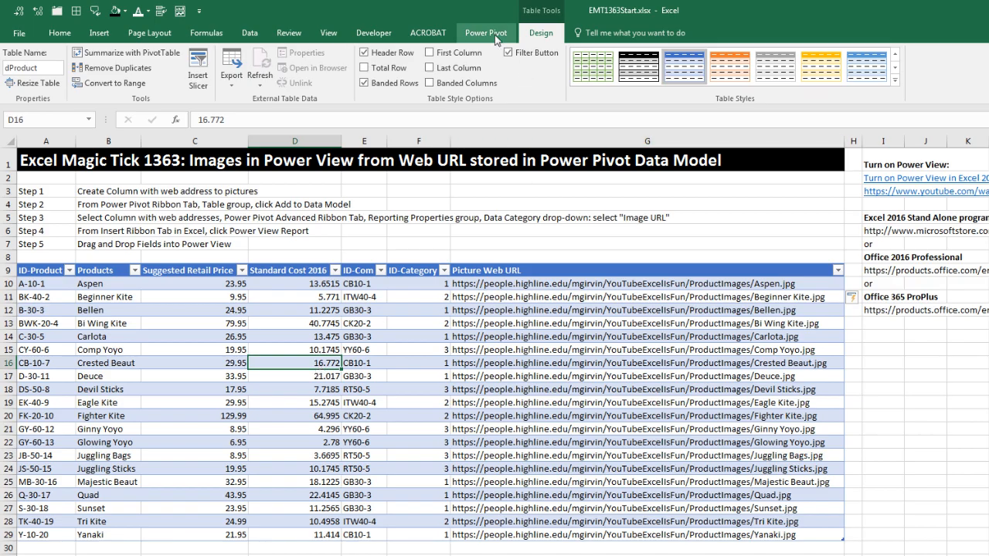
click(485, 32)
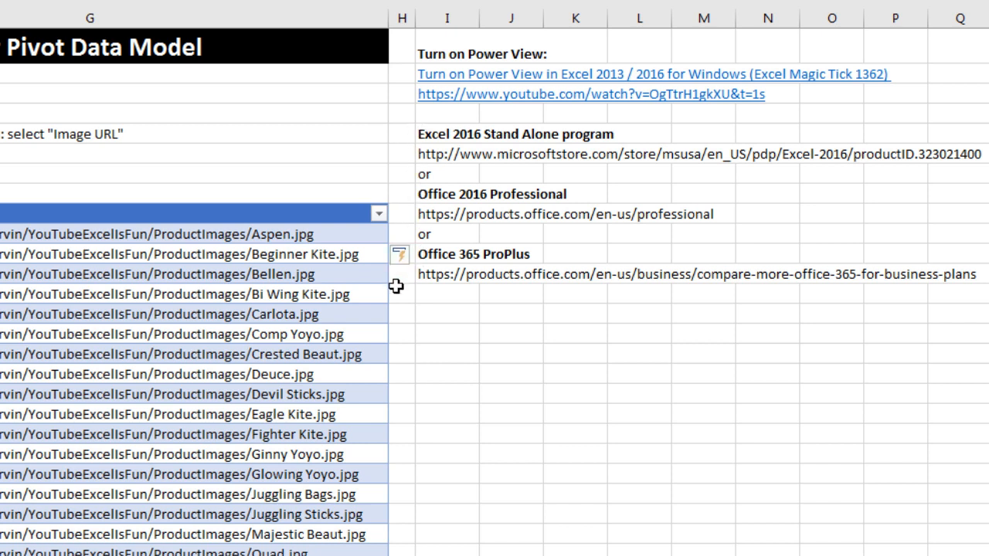
mouse_move(410, 367)
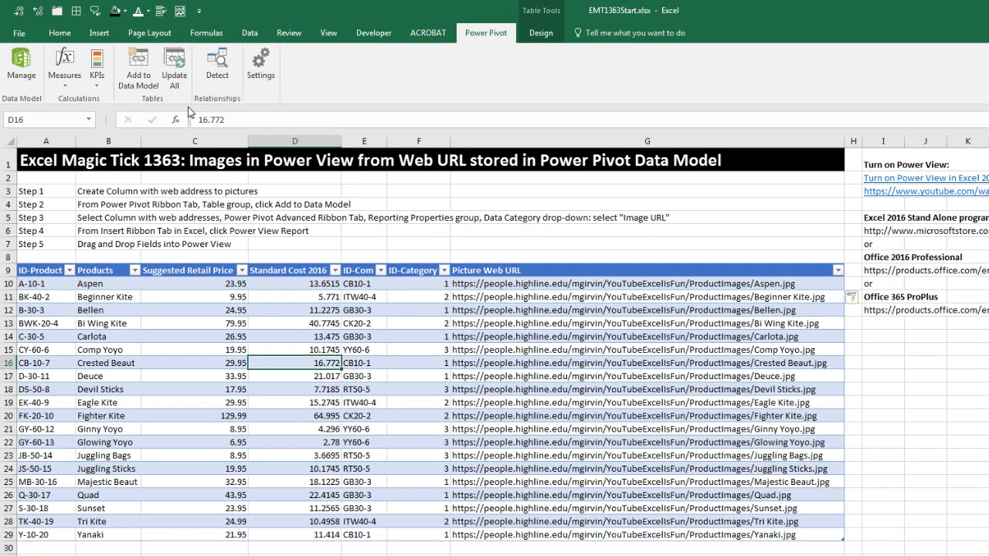
mouse_move(152, 105)
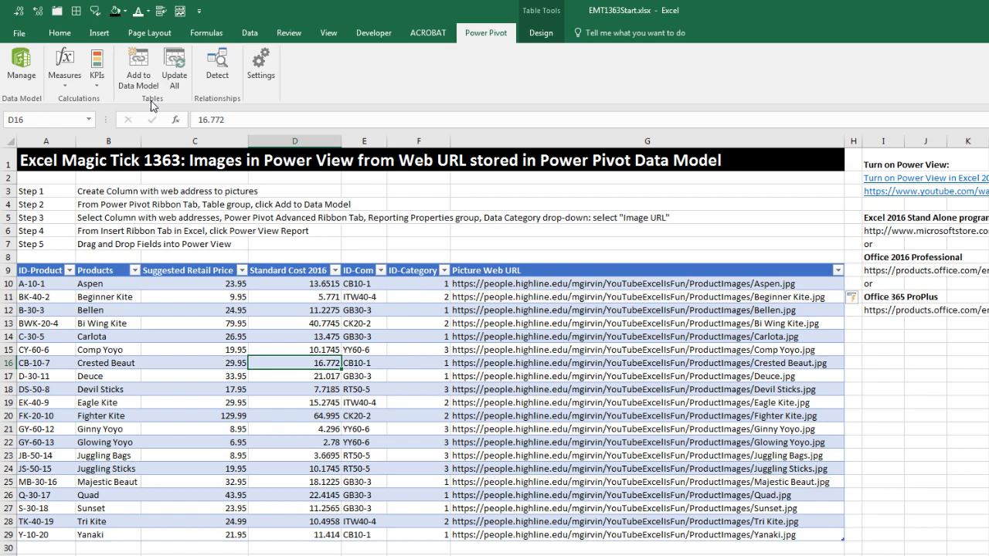
mouse_move(138, 66)
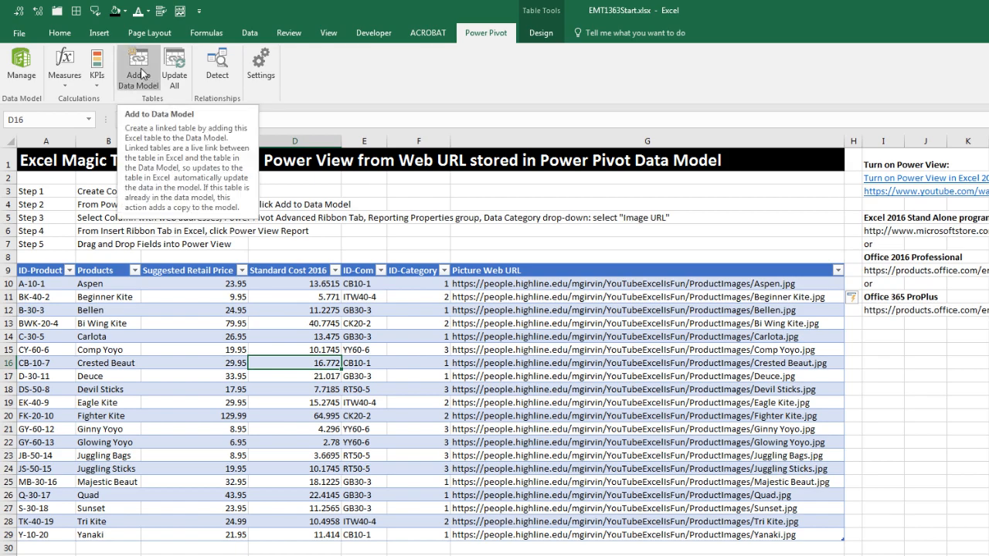
- Add the dProduct table to the data model and select its Picture Web URL column
click(138, 66)
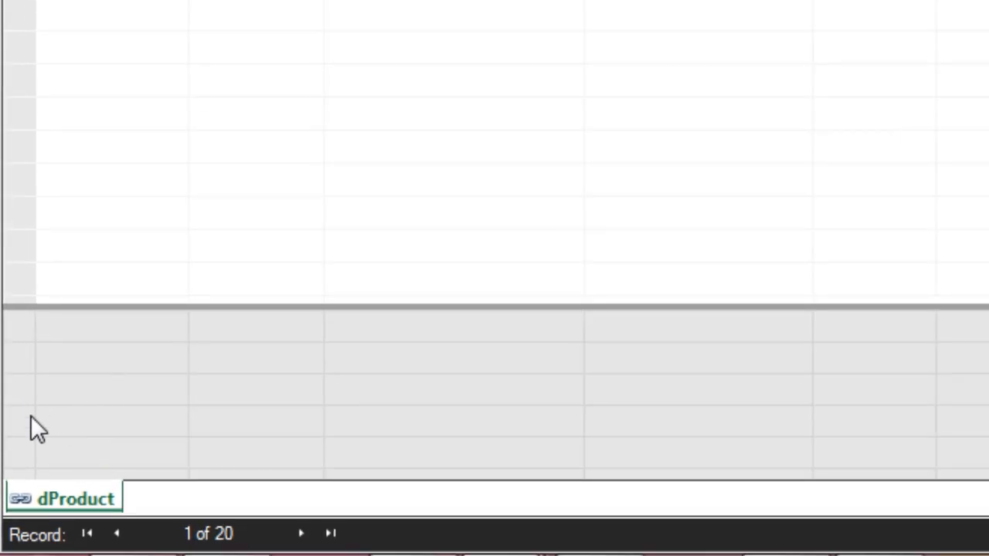
scroll(down, 3)
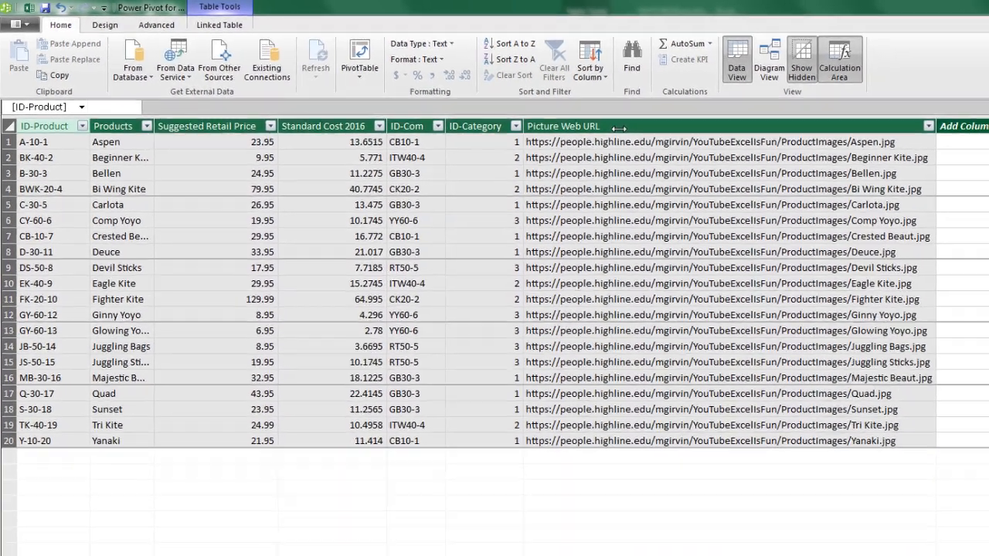
click(562, 124)
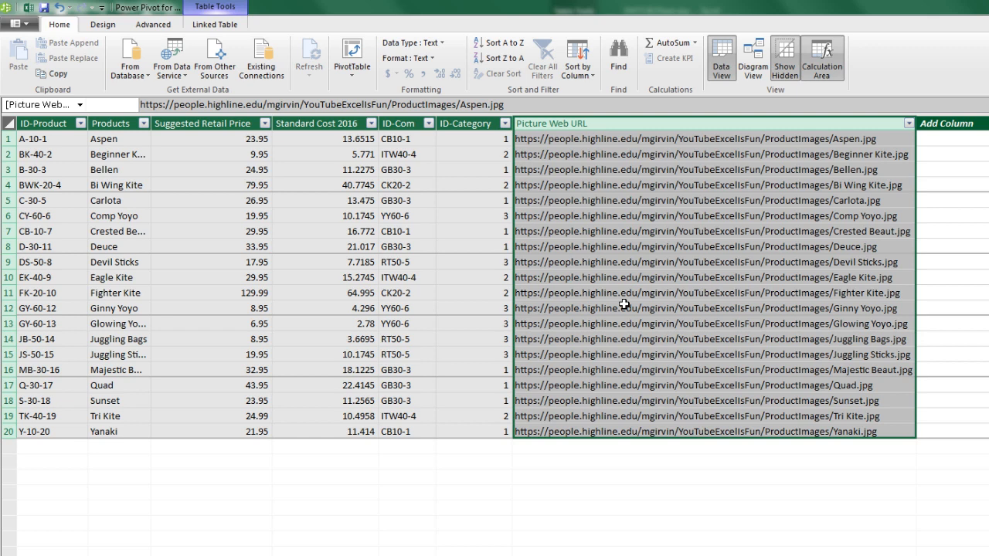
mouse_move(575, 286)
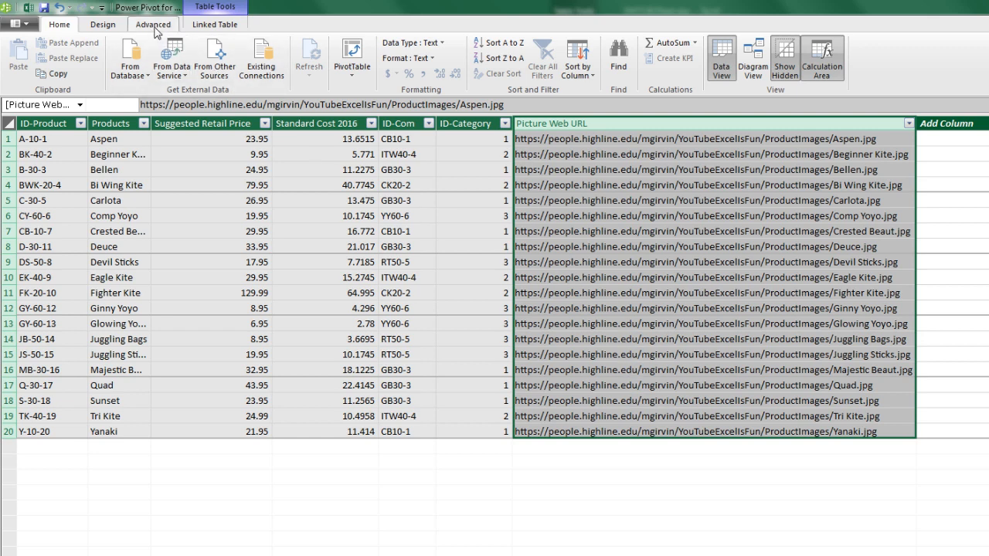
- Set the Picture Web URL column's Data Category to Image URL
click(153, 24)
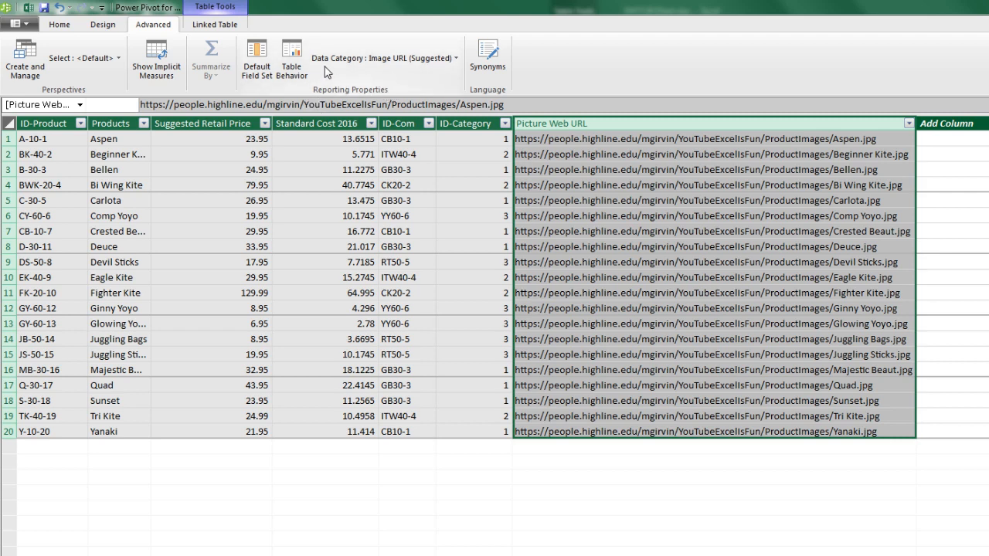
click(383, 58)
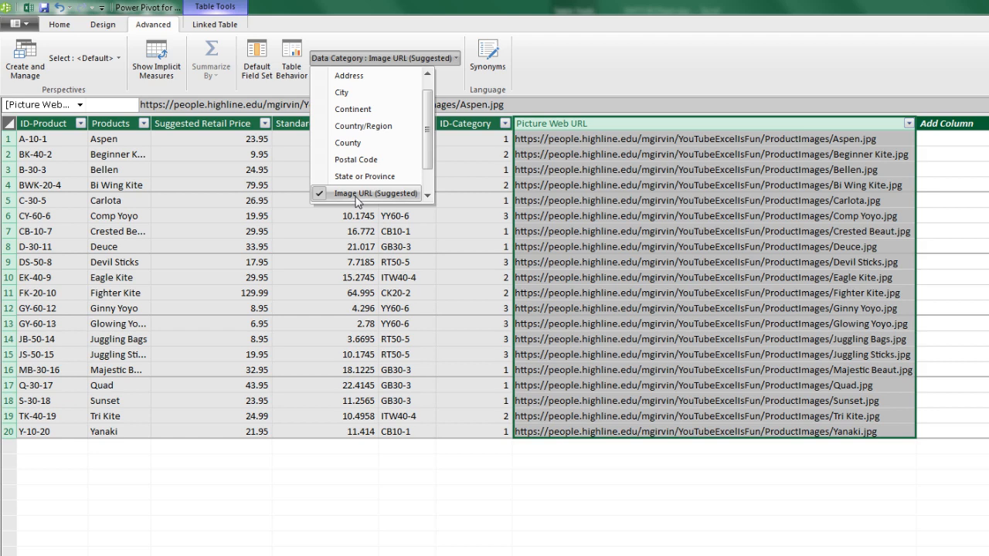
mouse_move(353, 199)
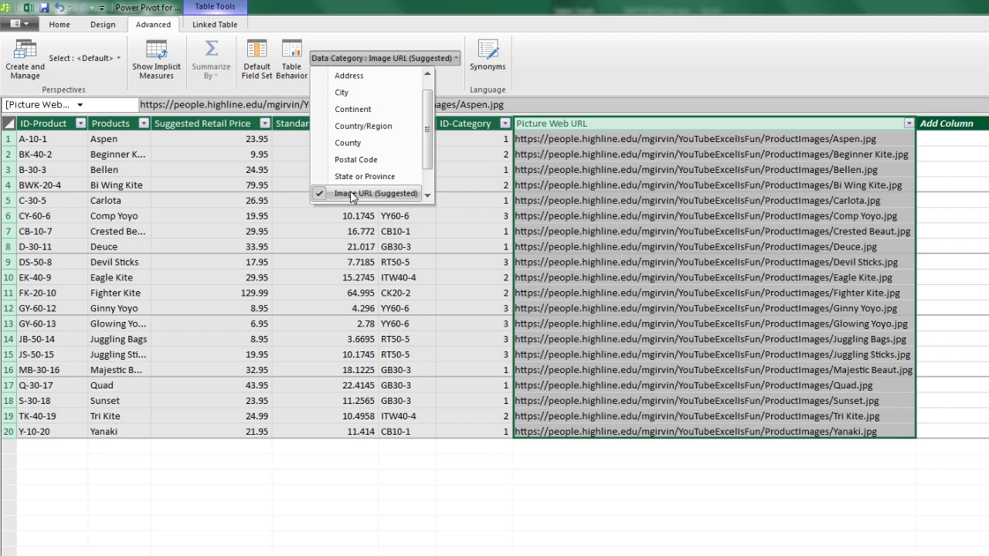
click(370, 193)
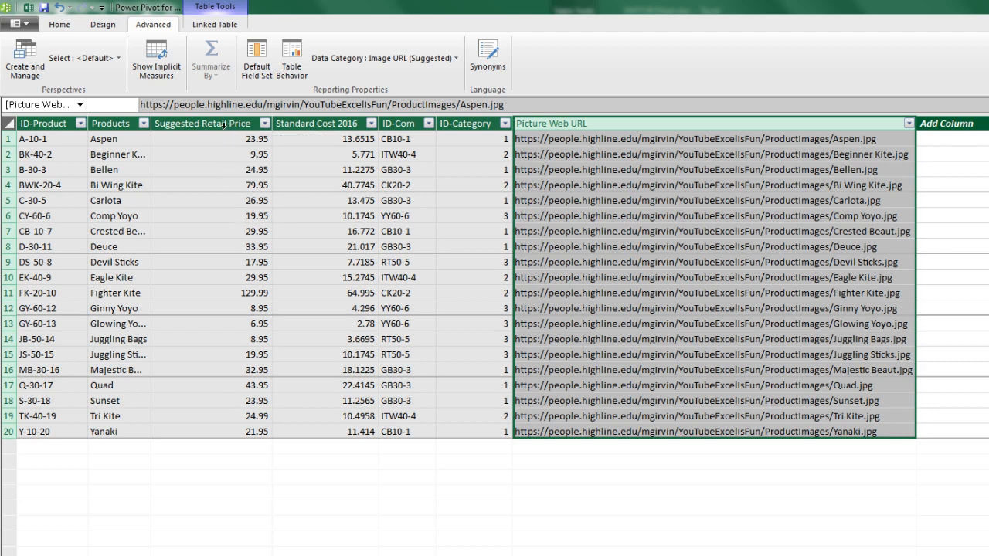
click(201, 123)
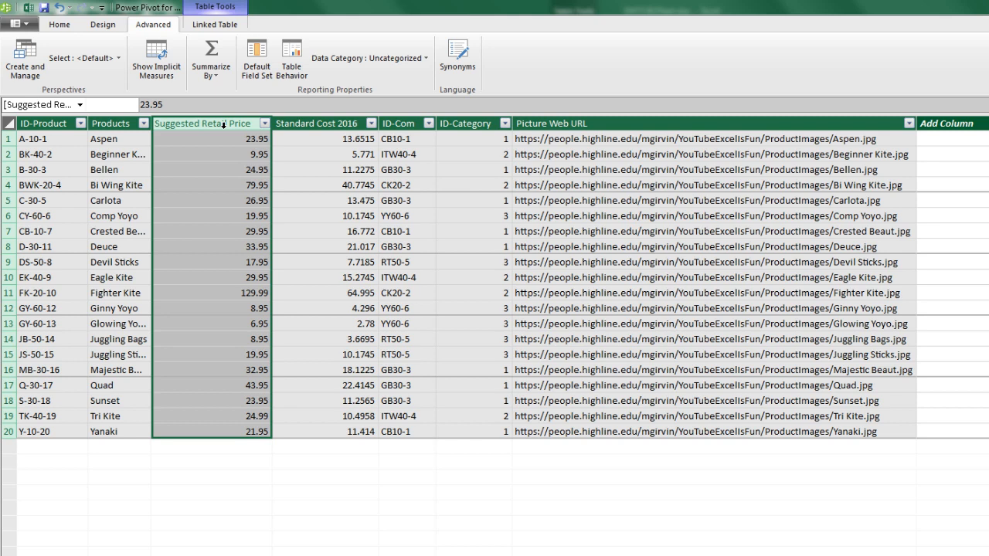
- Format Suggested Retail Price as Currency and save the workbook
click(59, 24)
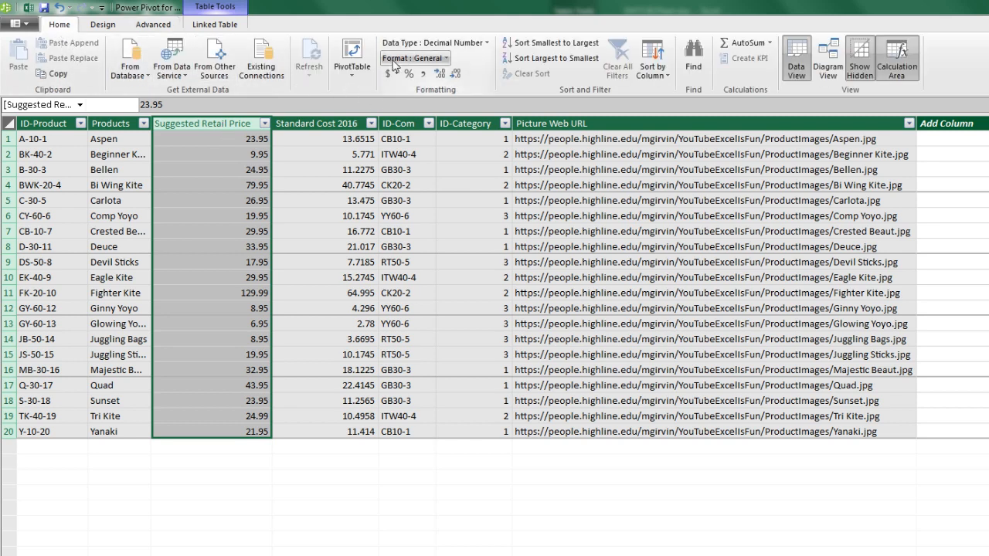
click(415, 58)
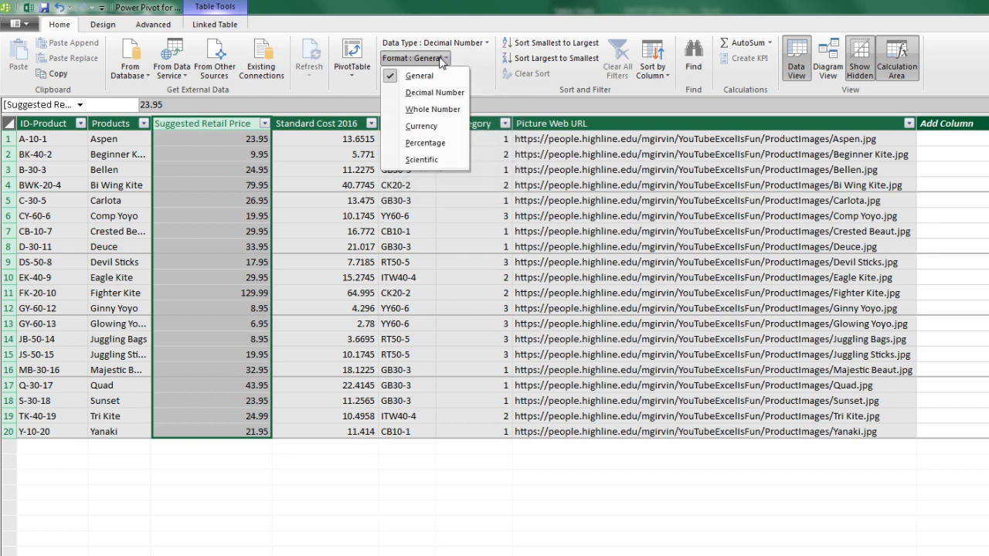
click(422, 125)
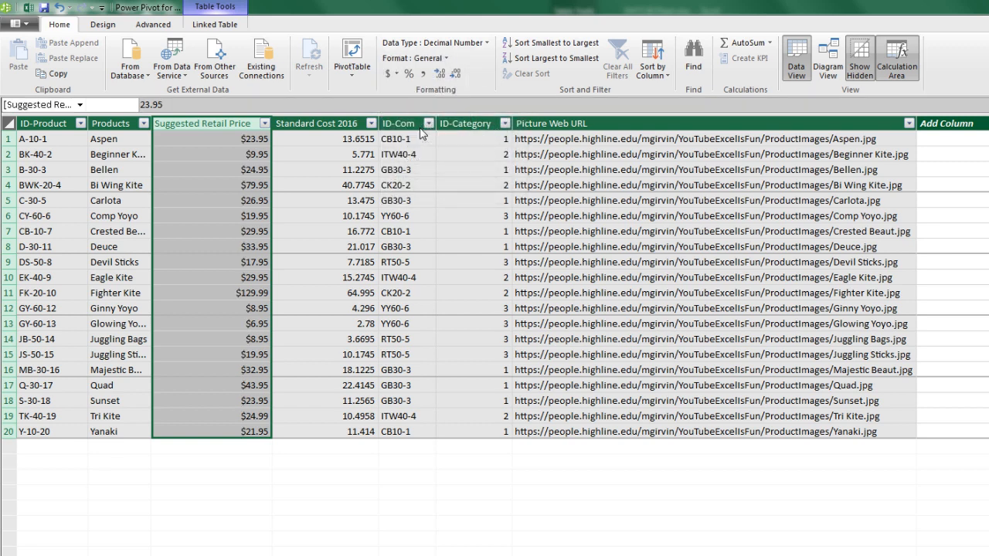
key(ctrl+s)
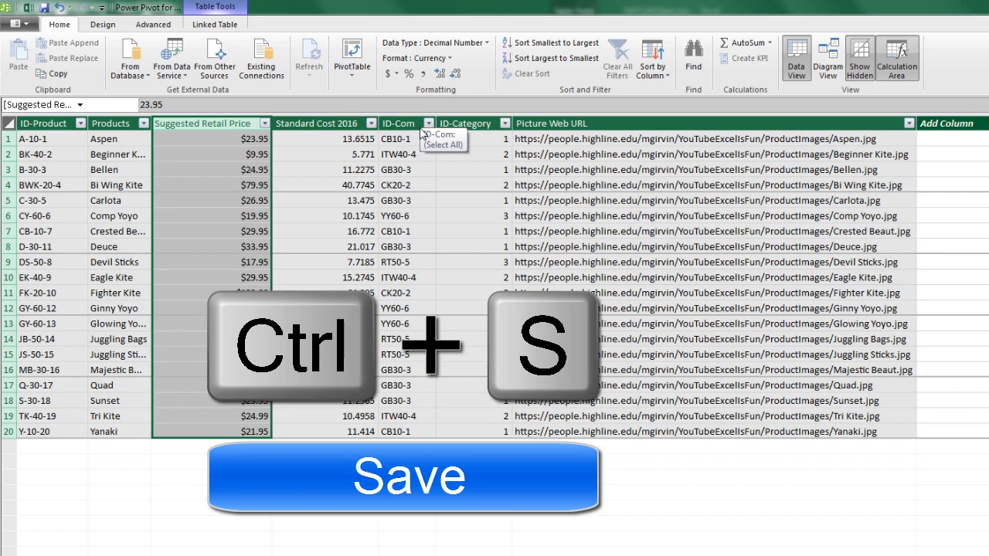
key(ctrl+s)
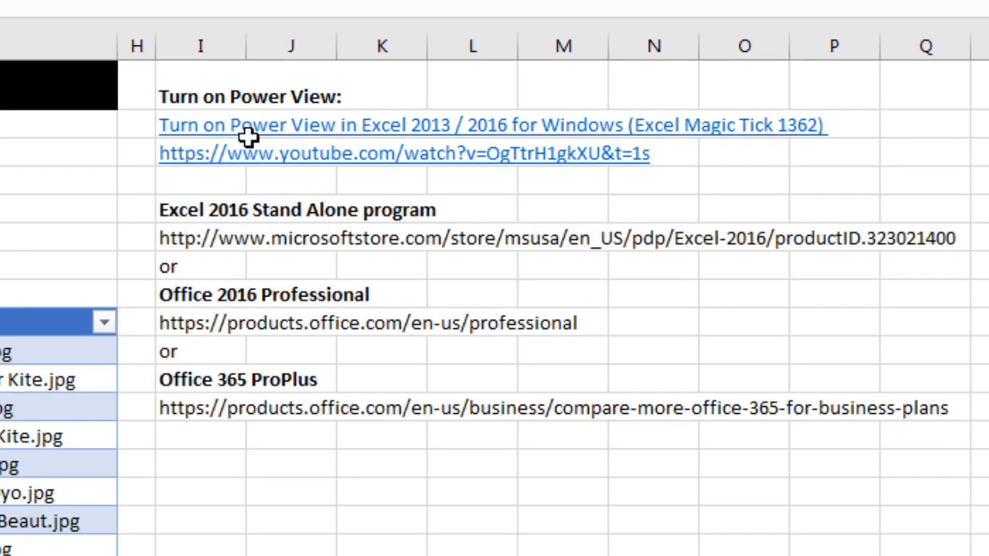
mouse_move(431, 87)
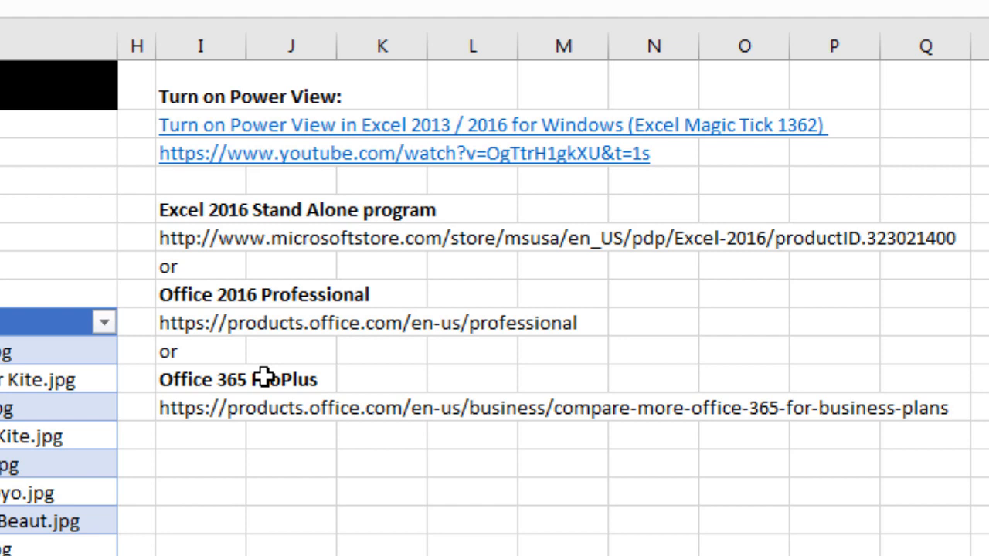
mouse_move(299, 61)
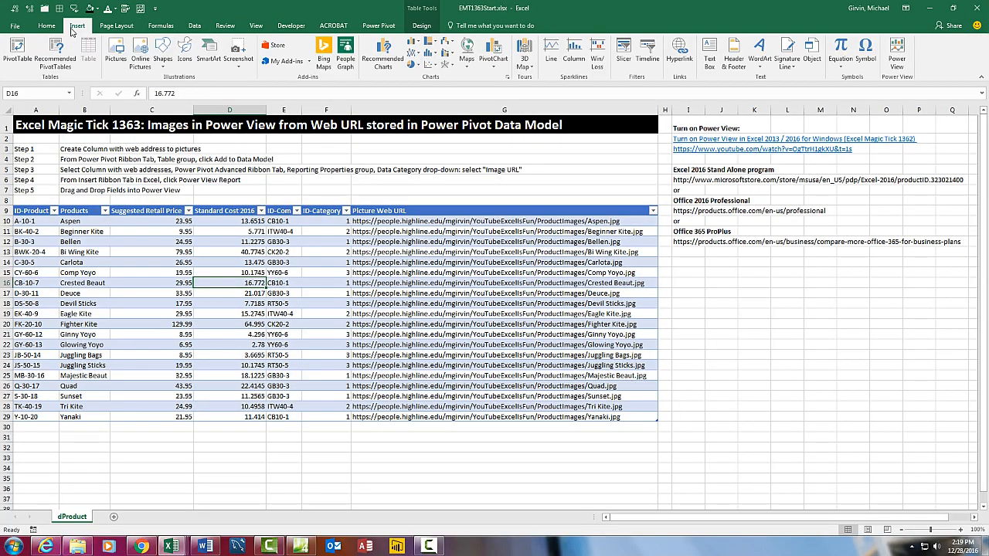
mouse_move(902, 88)
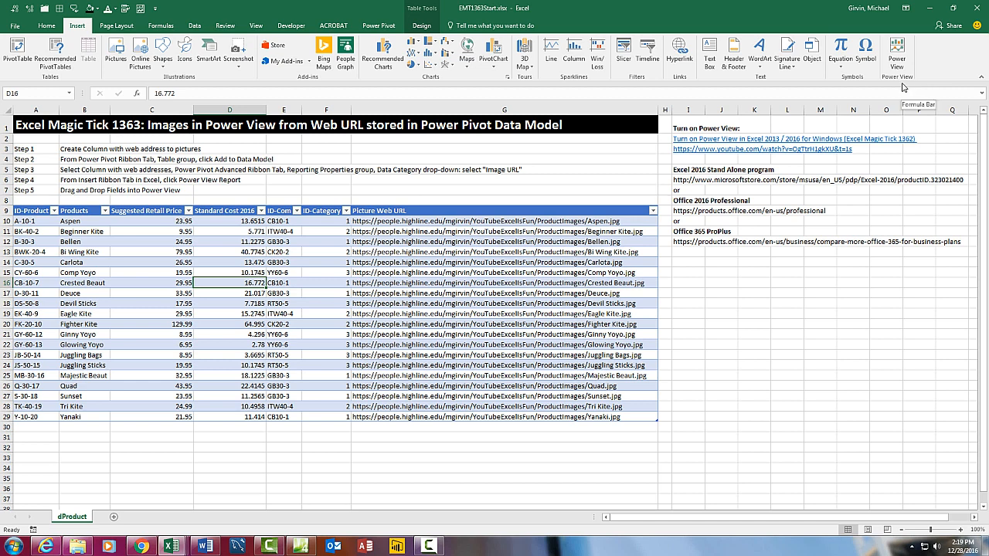
mouse_move(897, 54)
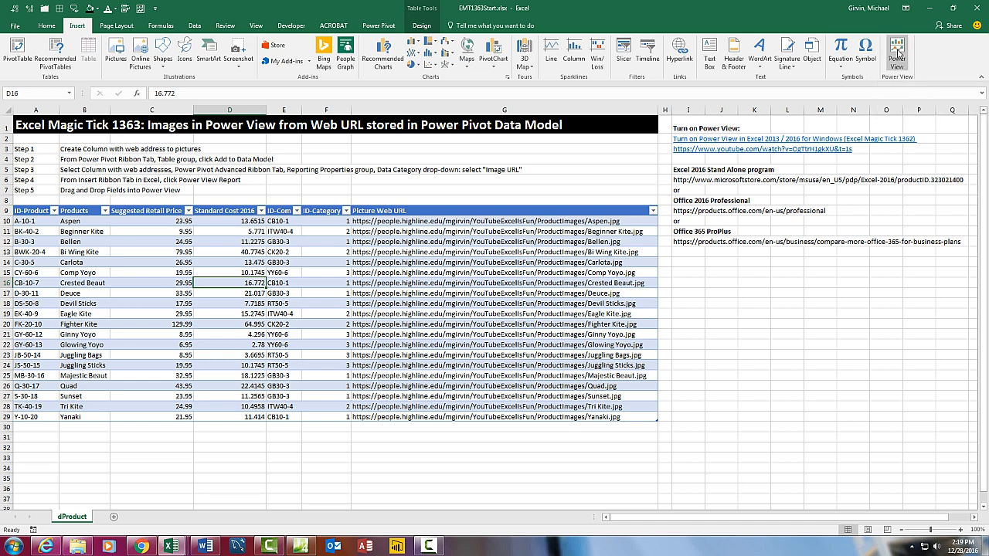
- Insert a new Power View report from the Insert tab
click(896, 55)
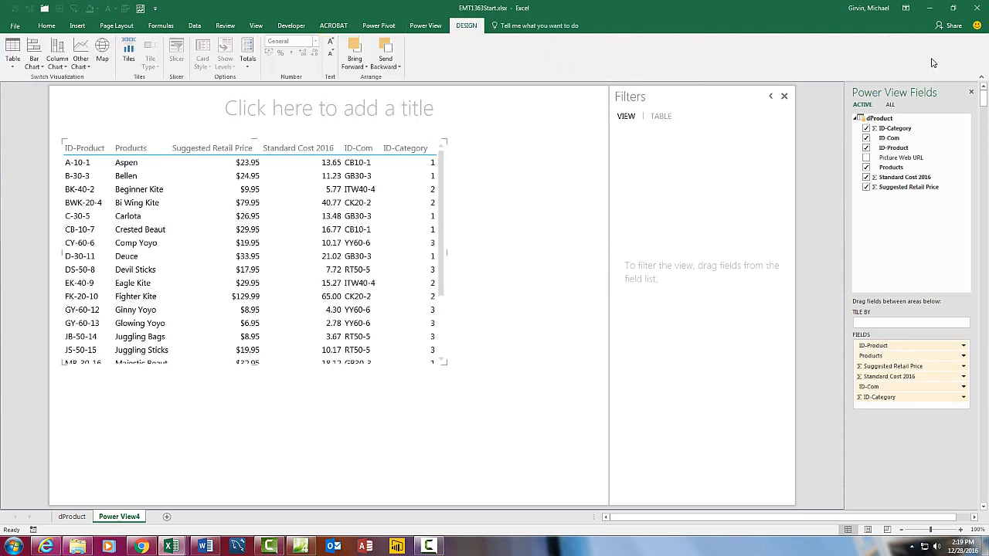
- Add Products, Suggested Retail Price and Picture Web URL fields, shown as Card visualization
click(895, 127)
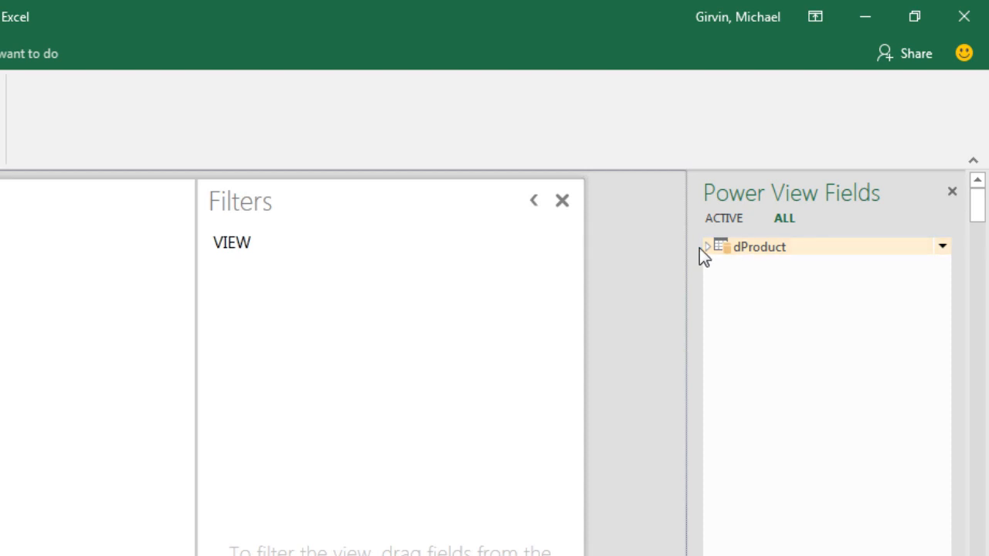
click(705, 246)
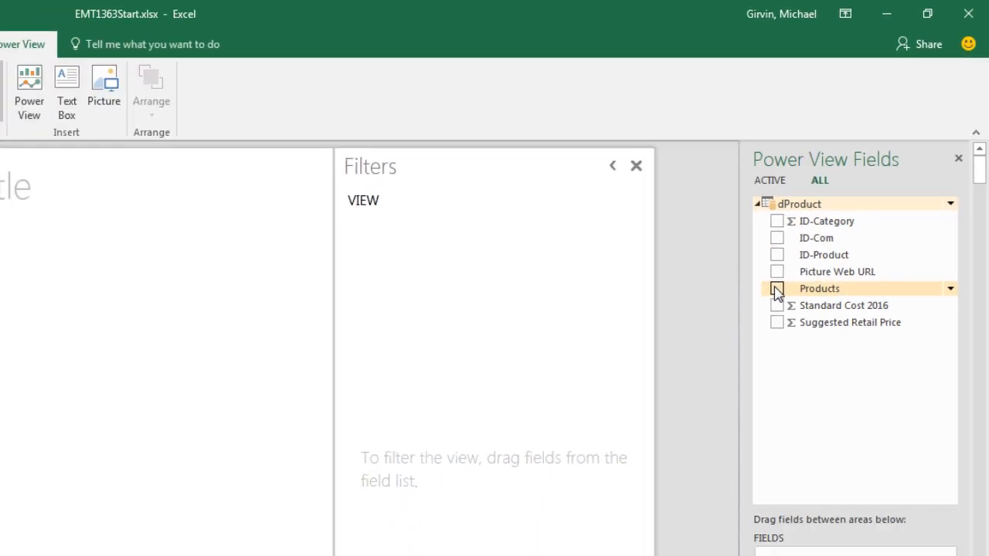
click(777, 288)
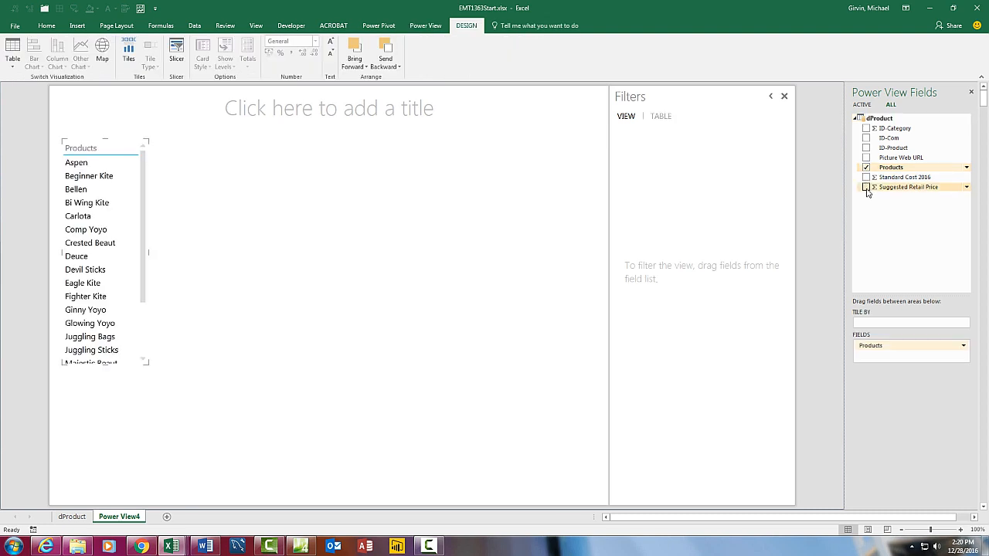
click(866, 187)
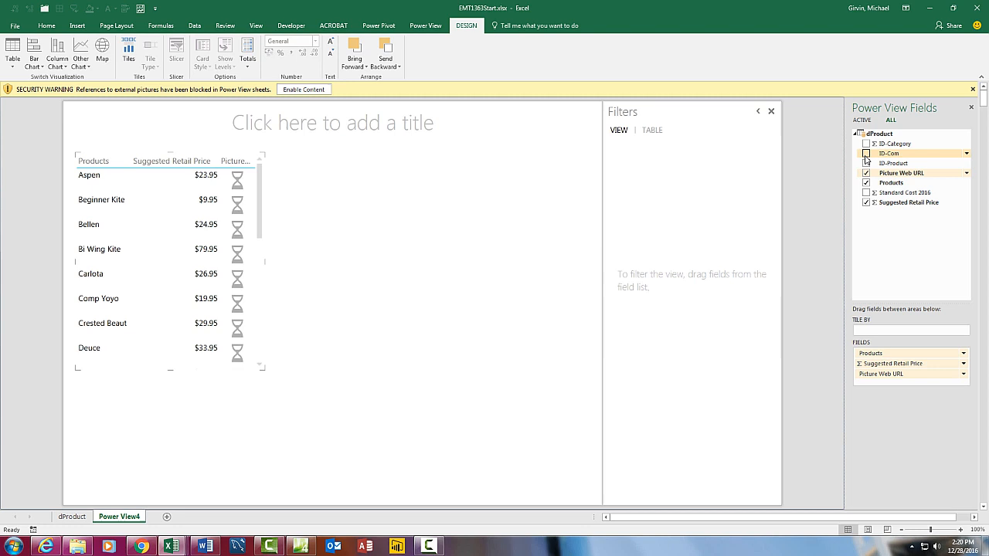
click(304, 90)
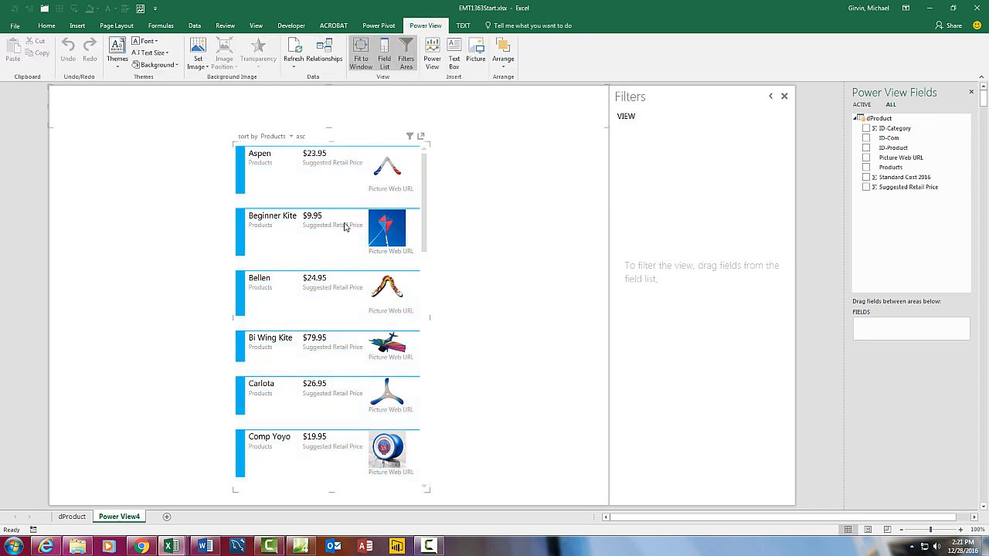
- Type the report title 'Product Prices by Company'
text(Product Prices by Compa)
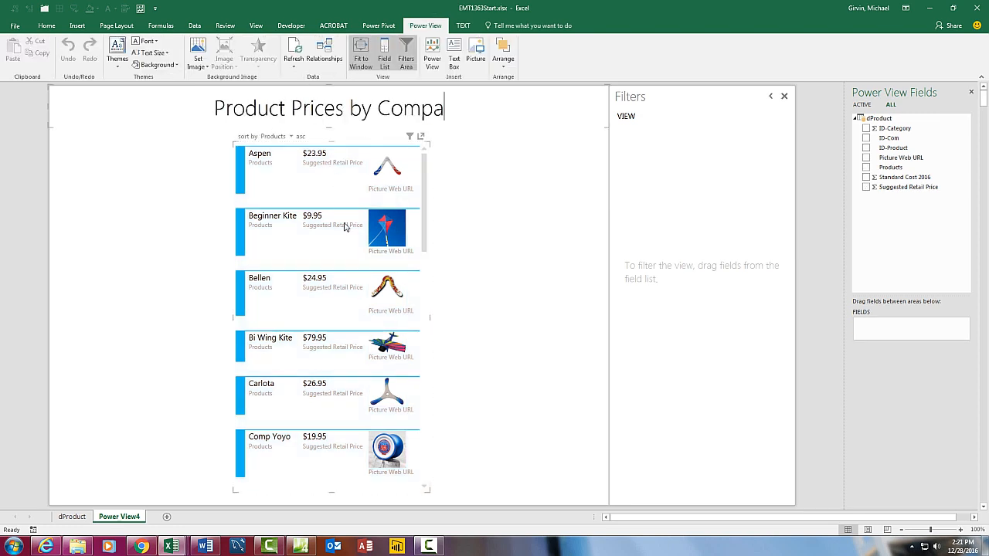
text(ny)
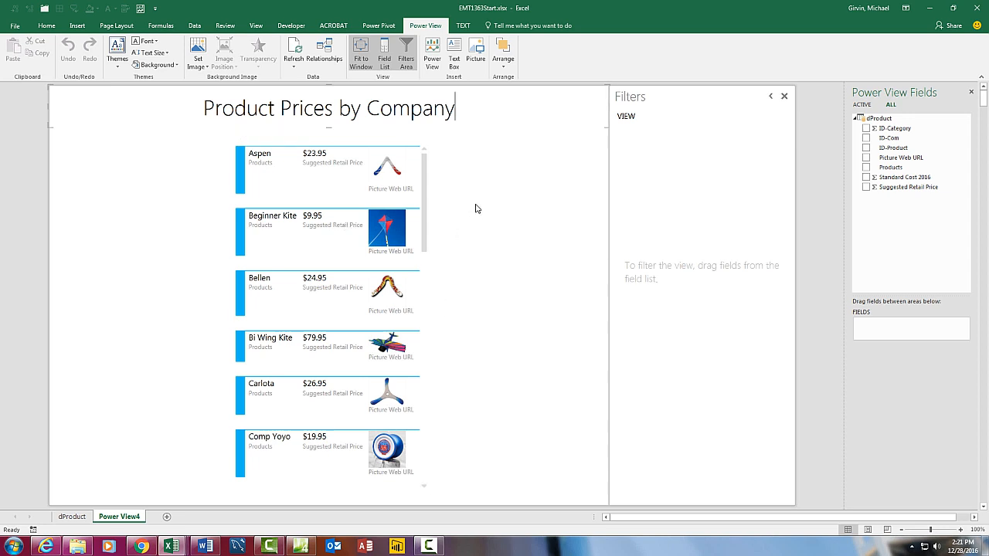
mouse_move(621, 153)
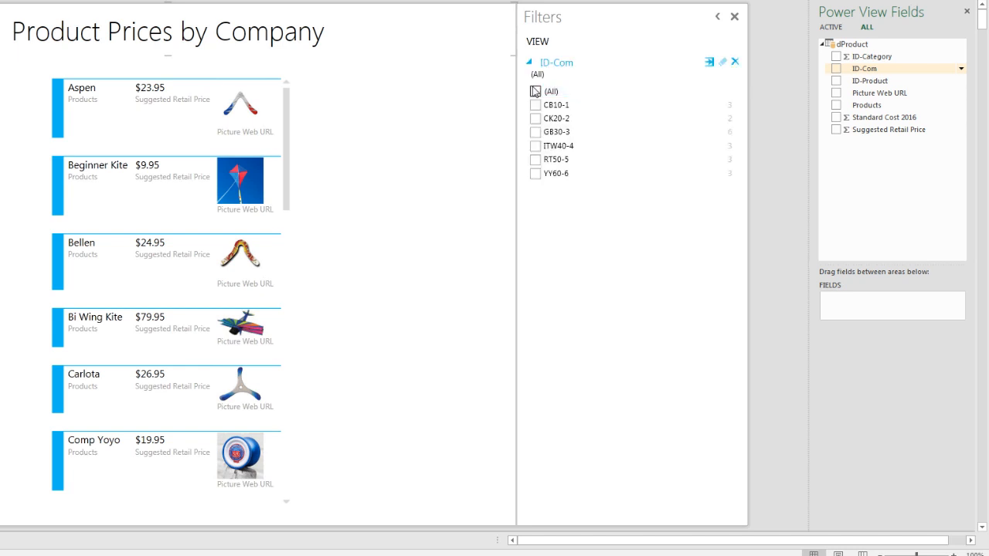
- Filter the report to company GB30-3, rename its sheet ProductPrices, and return to dProduct
click(534, 104)
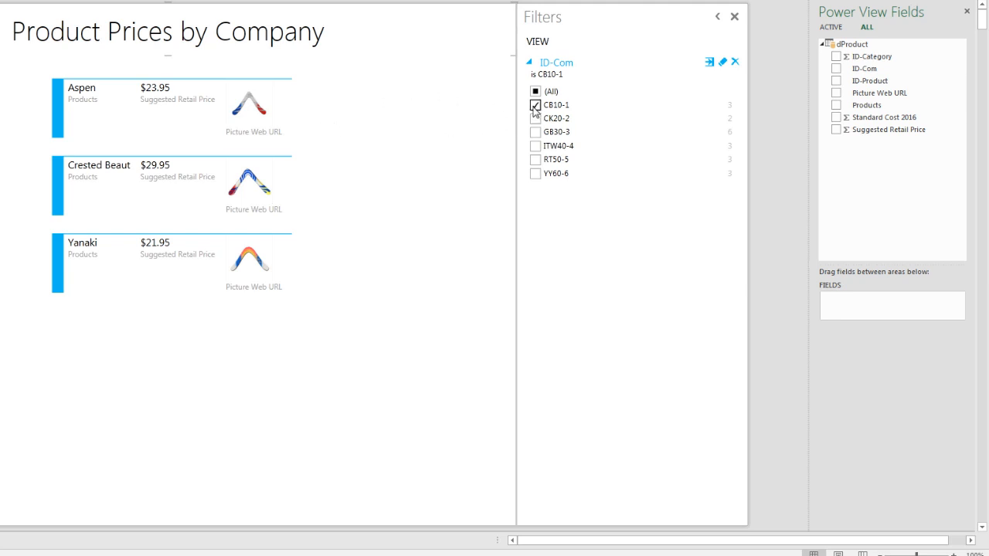
click(535, 118)
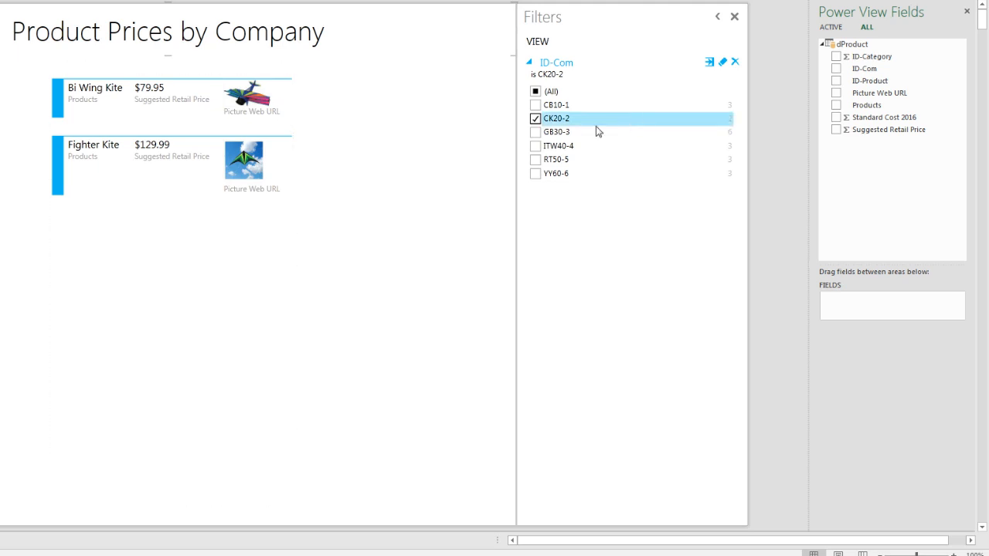
click(534, 118)
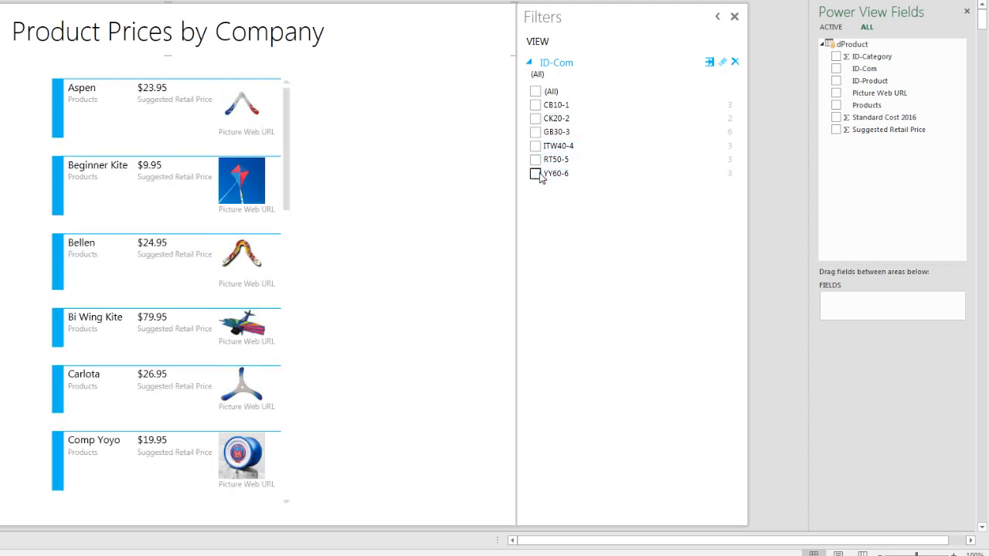
click(536, 159)
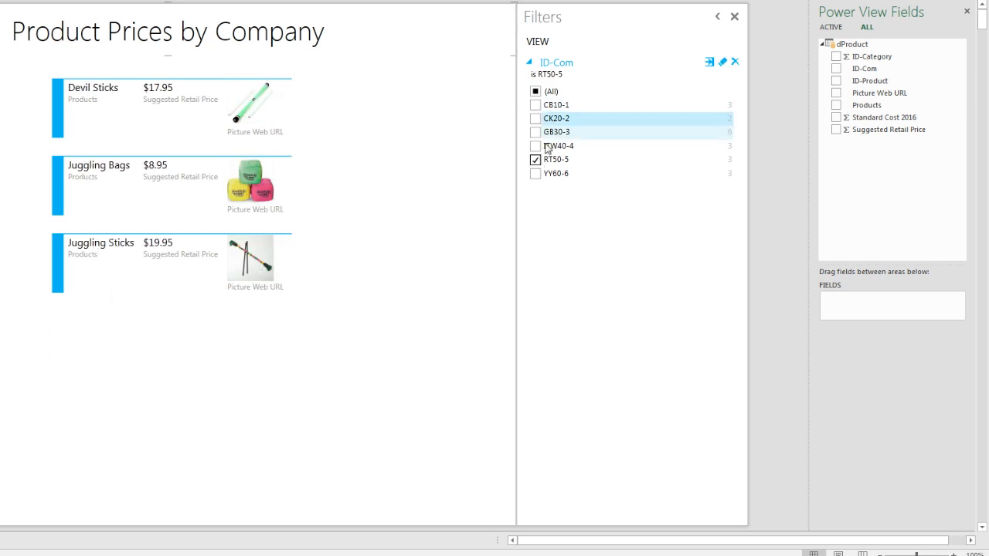
click(536, 131)
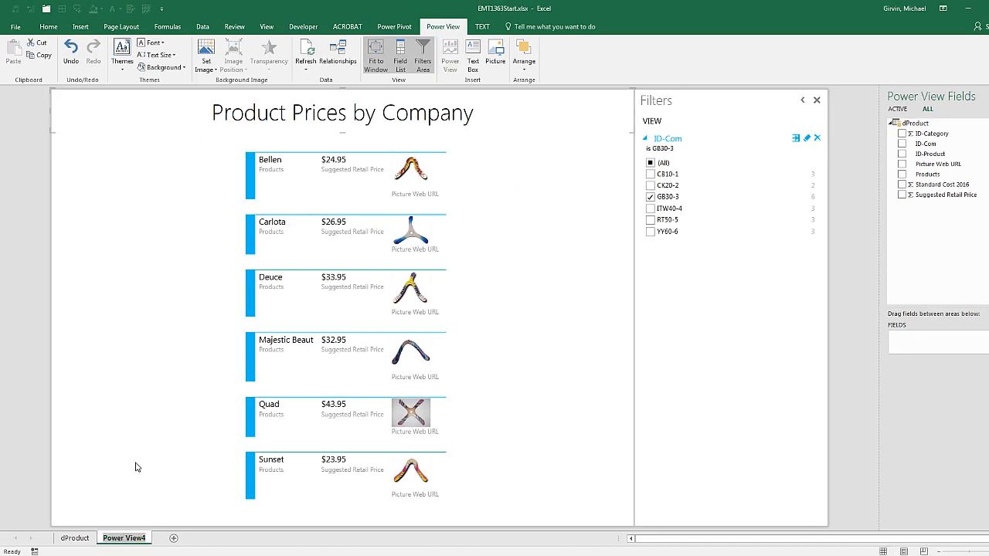
double_click(123, 538)
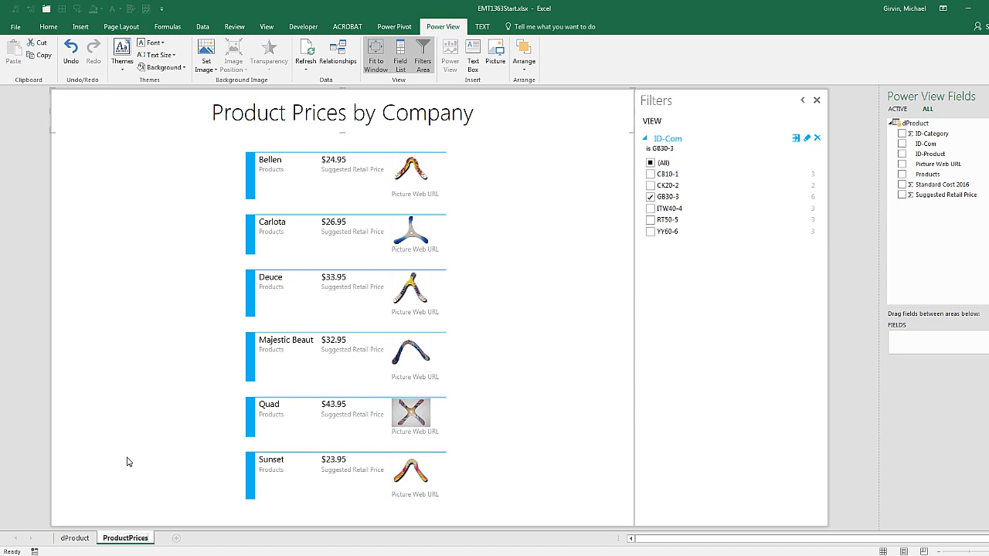
mouse_move(116, 471)
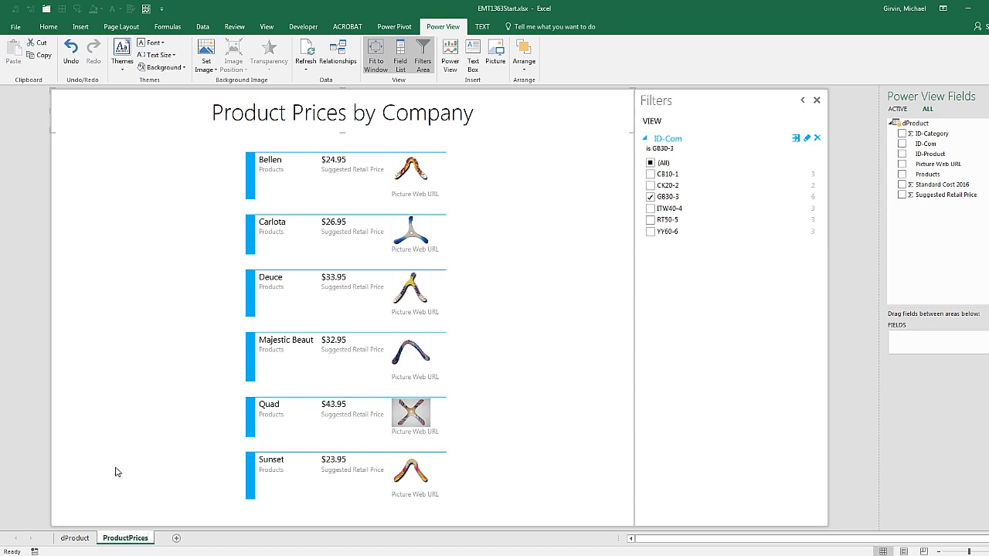
click(75, 537)
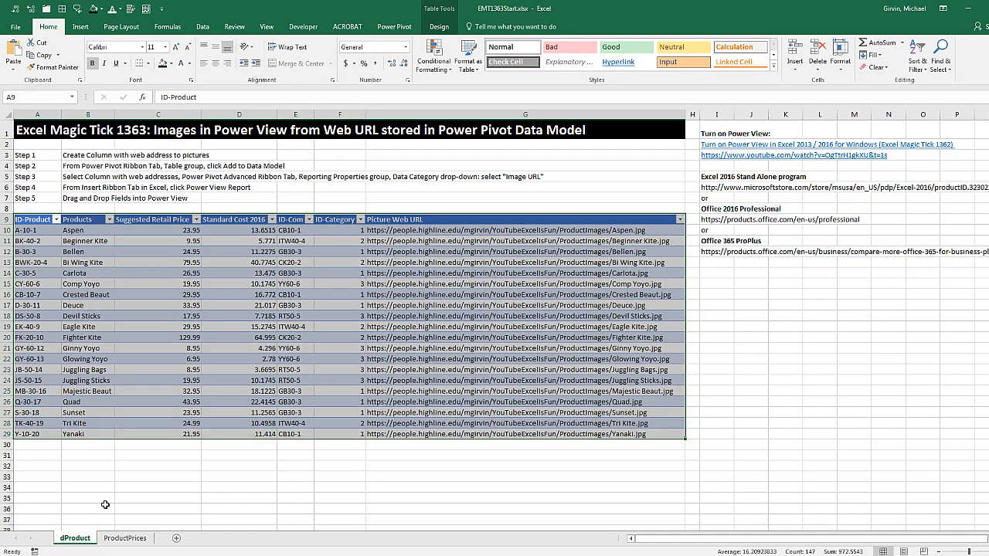
mouse_move(184, 177)
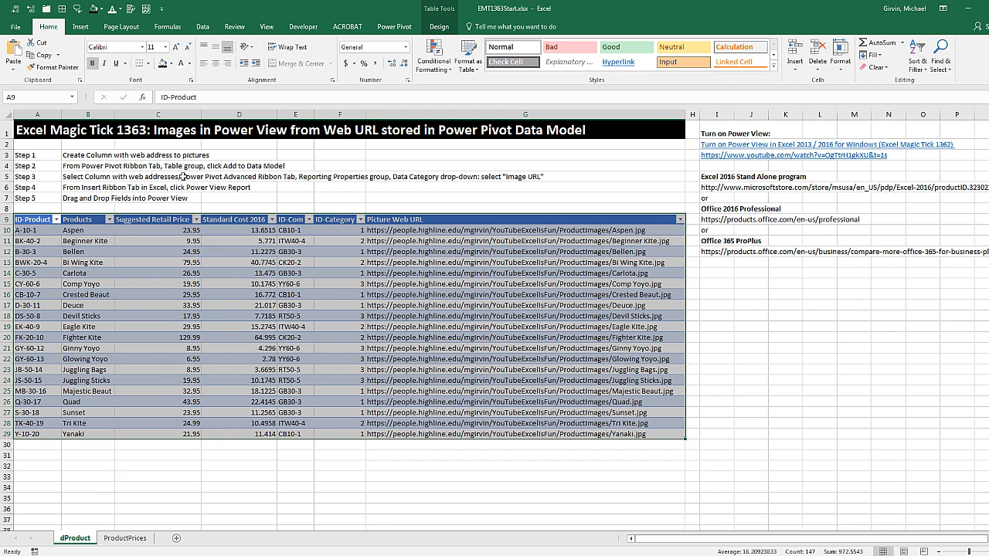
mouse_move(336, 147)
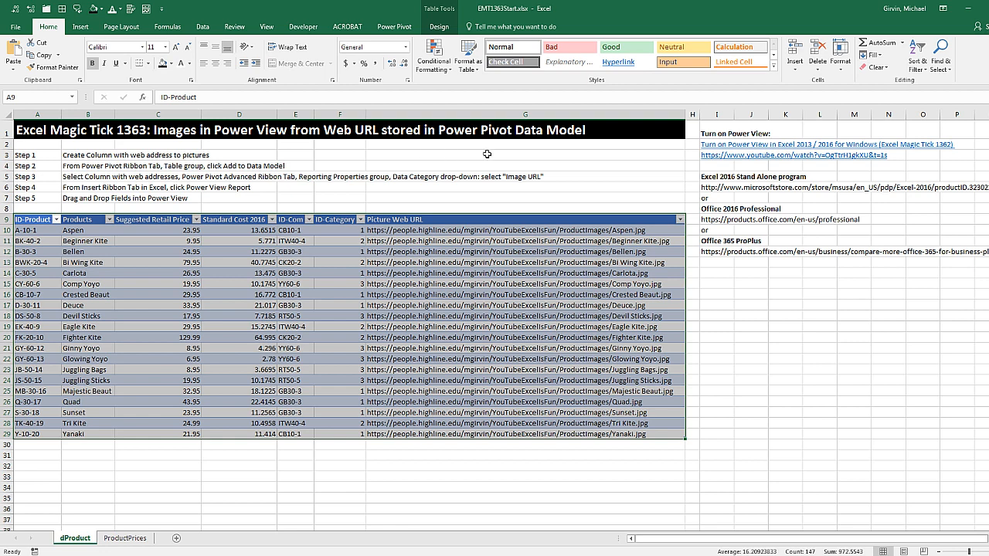
mouse_move(539, 144)
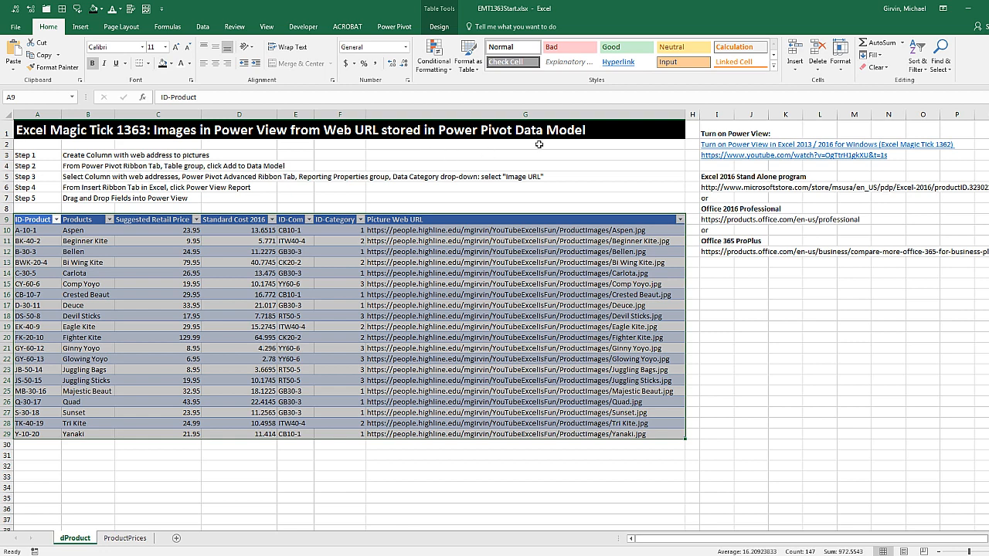